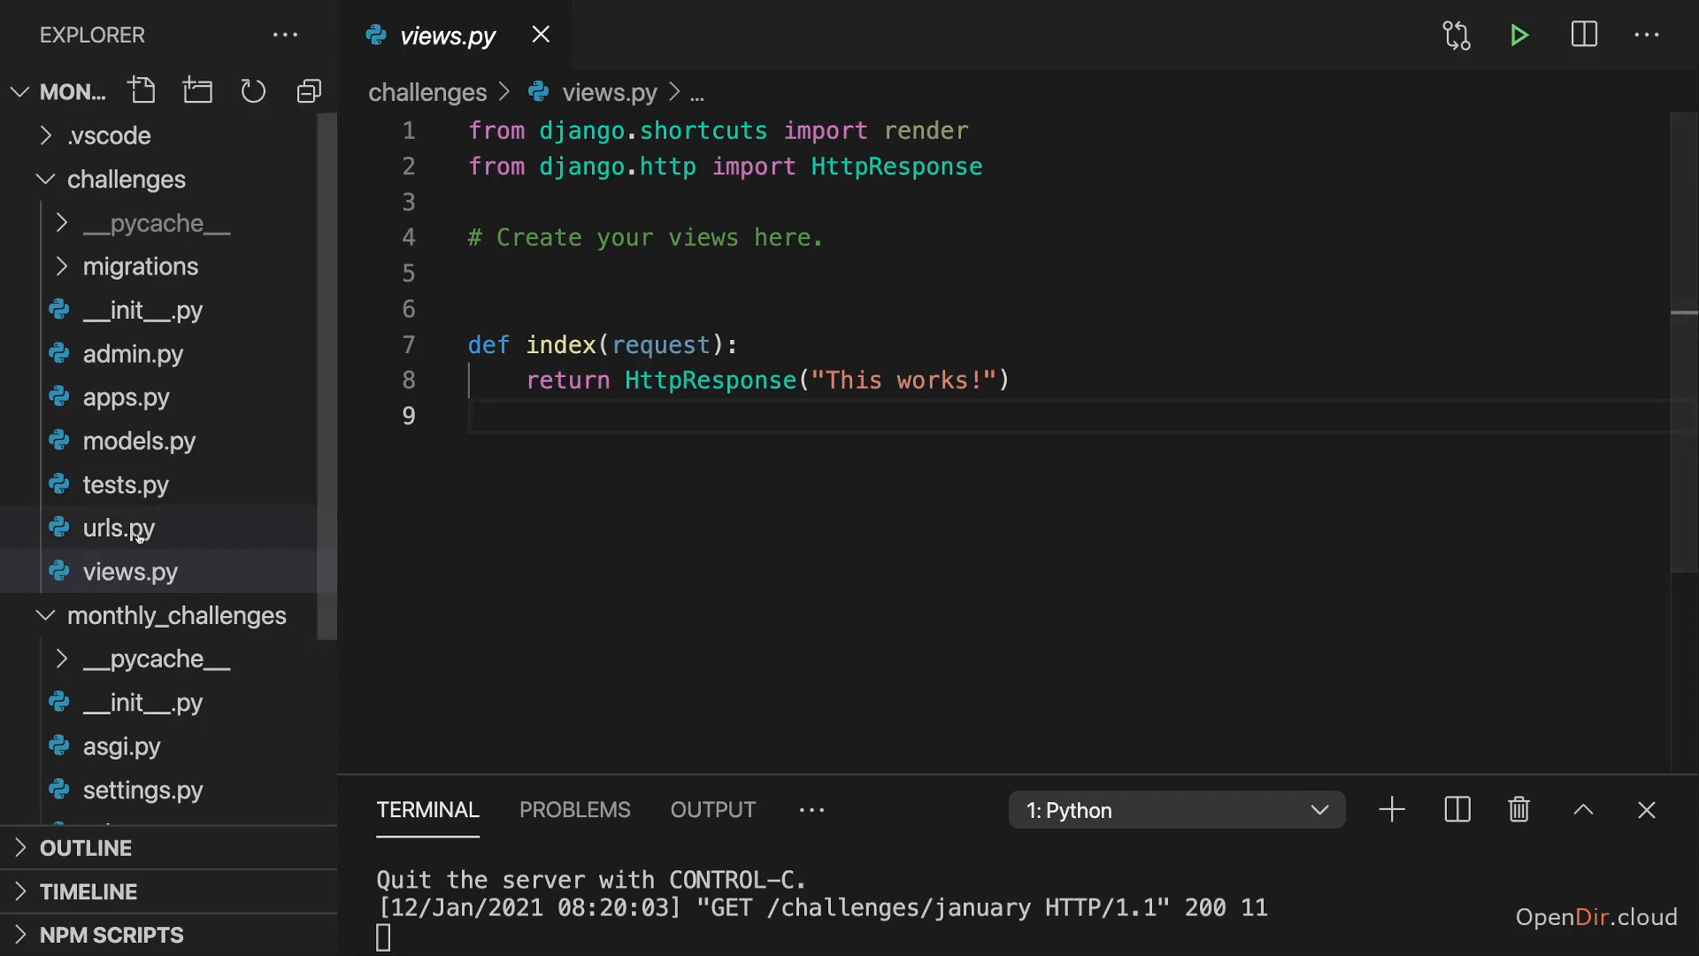
Change the browser URL to /challenges/february and get Django's 404 page.
click(112, 528)
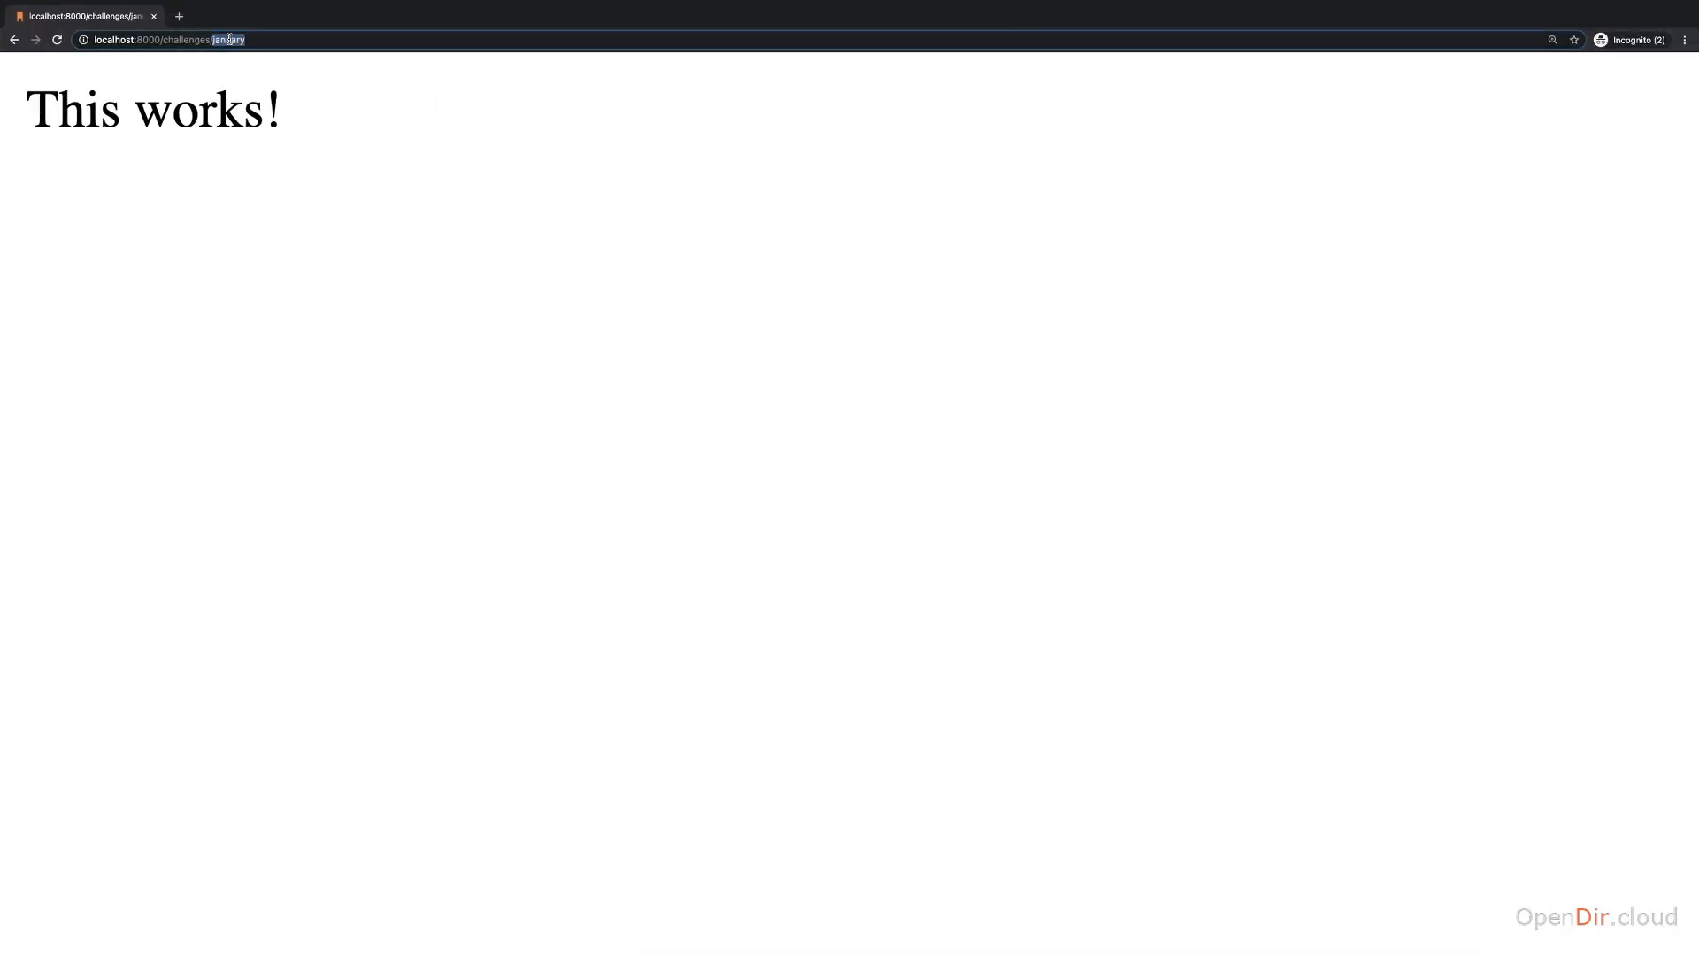
text(febru)
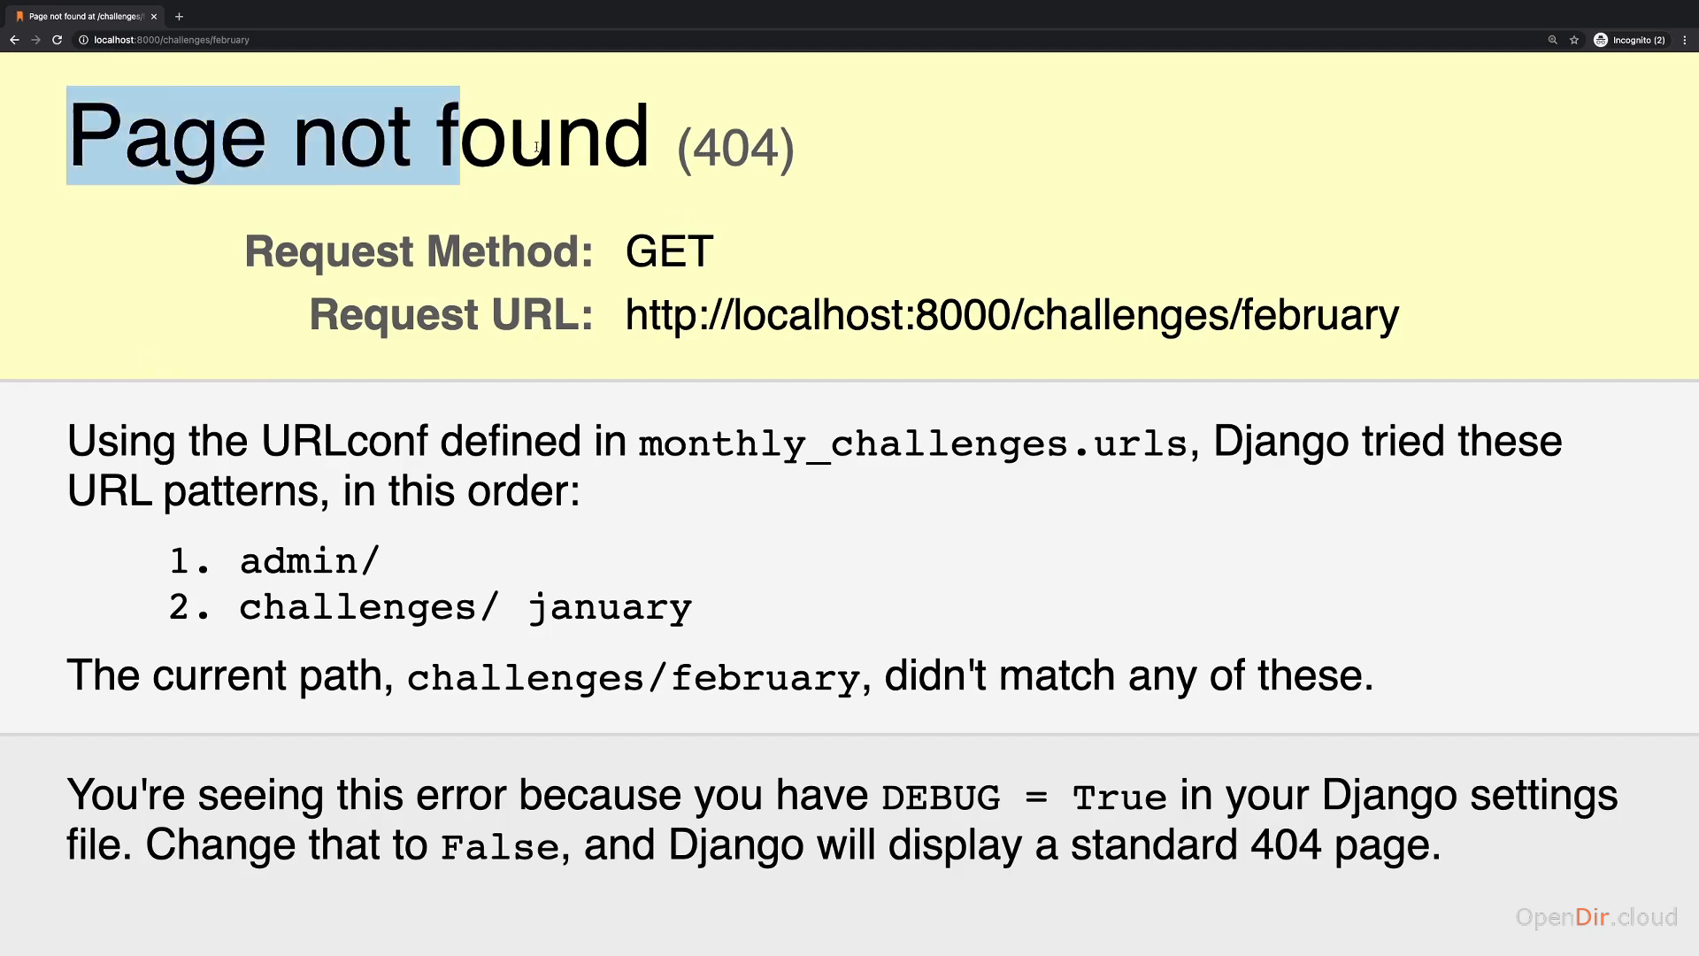
click(715, 199)
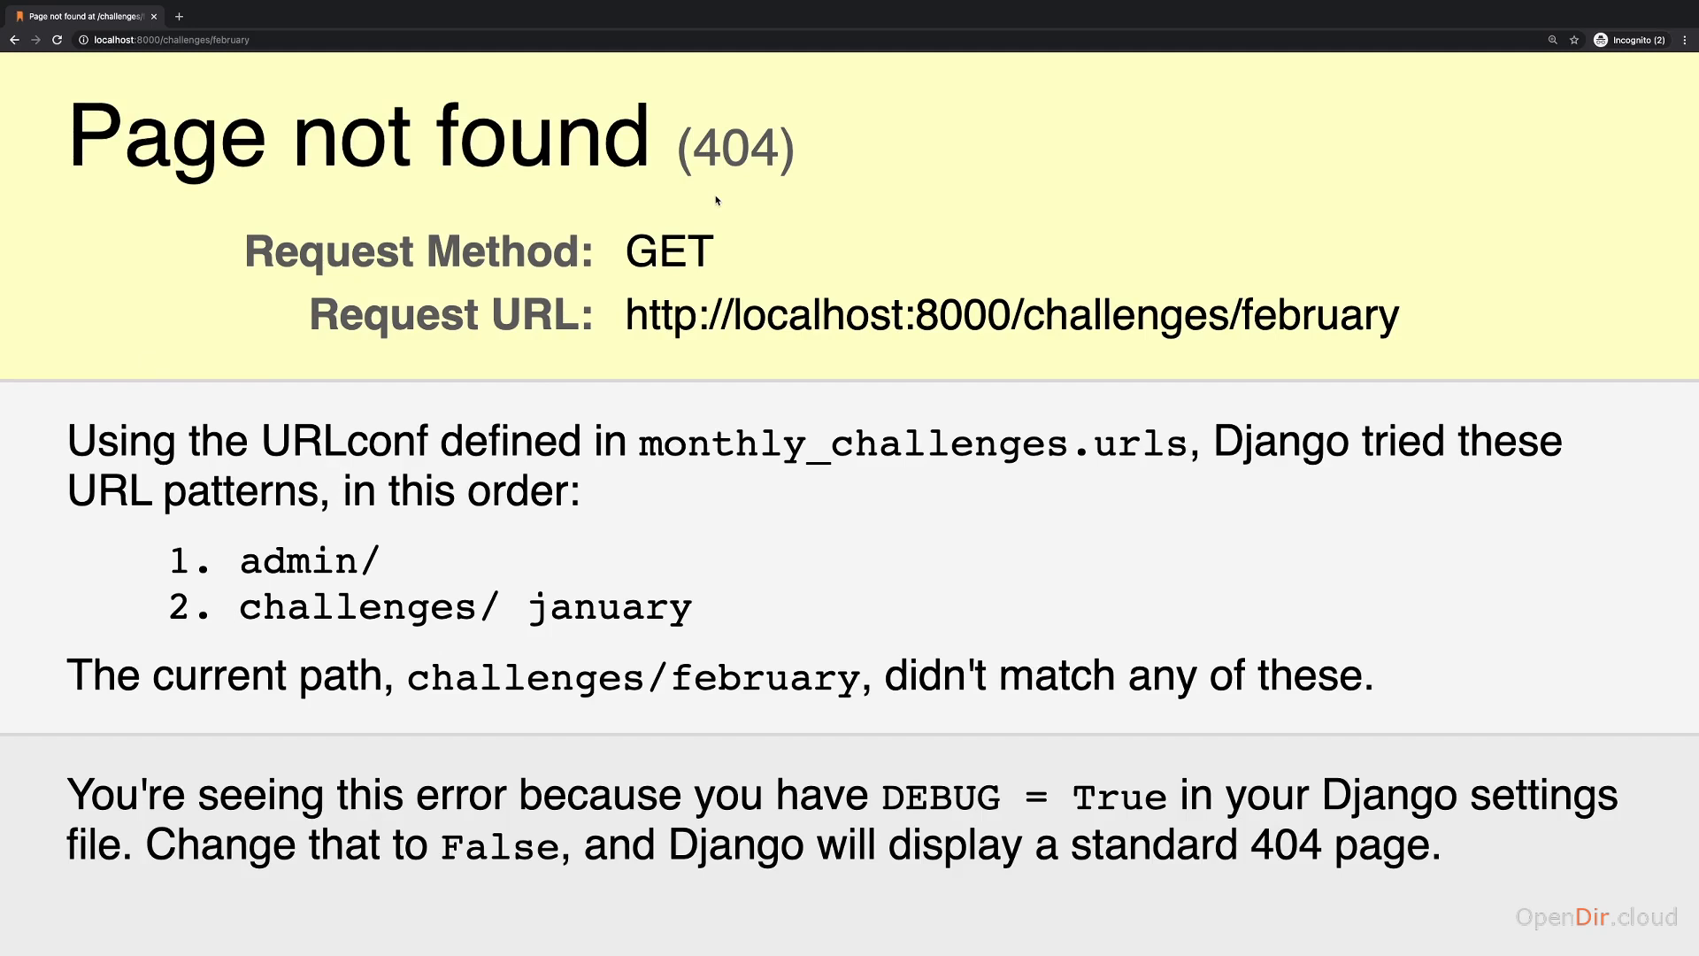
mouse_move(401, 400)
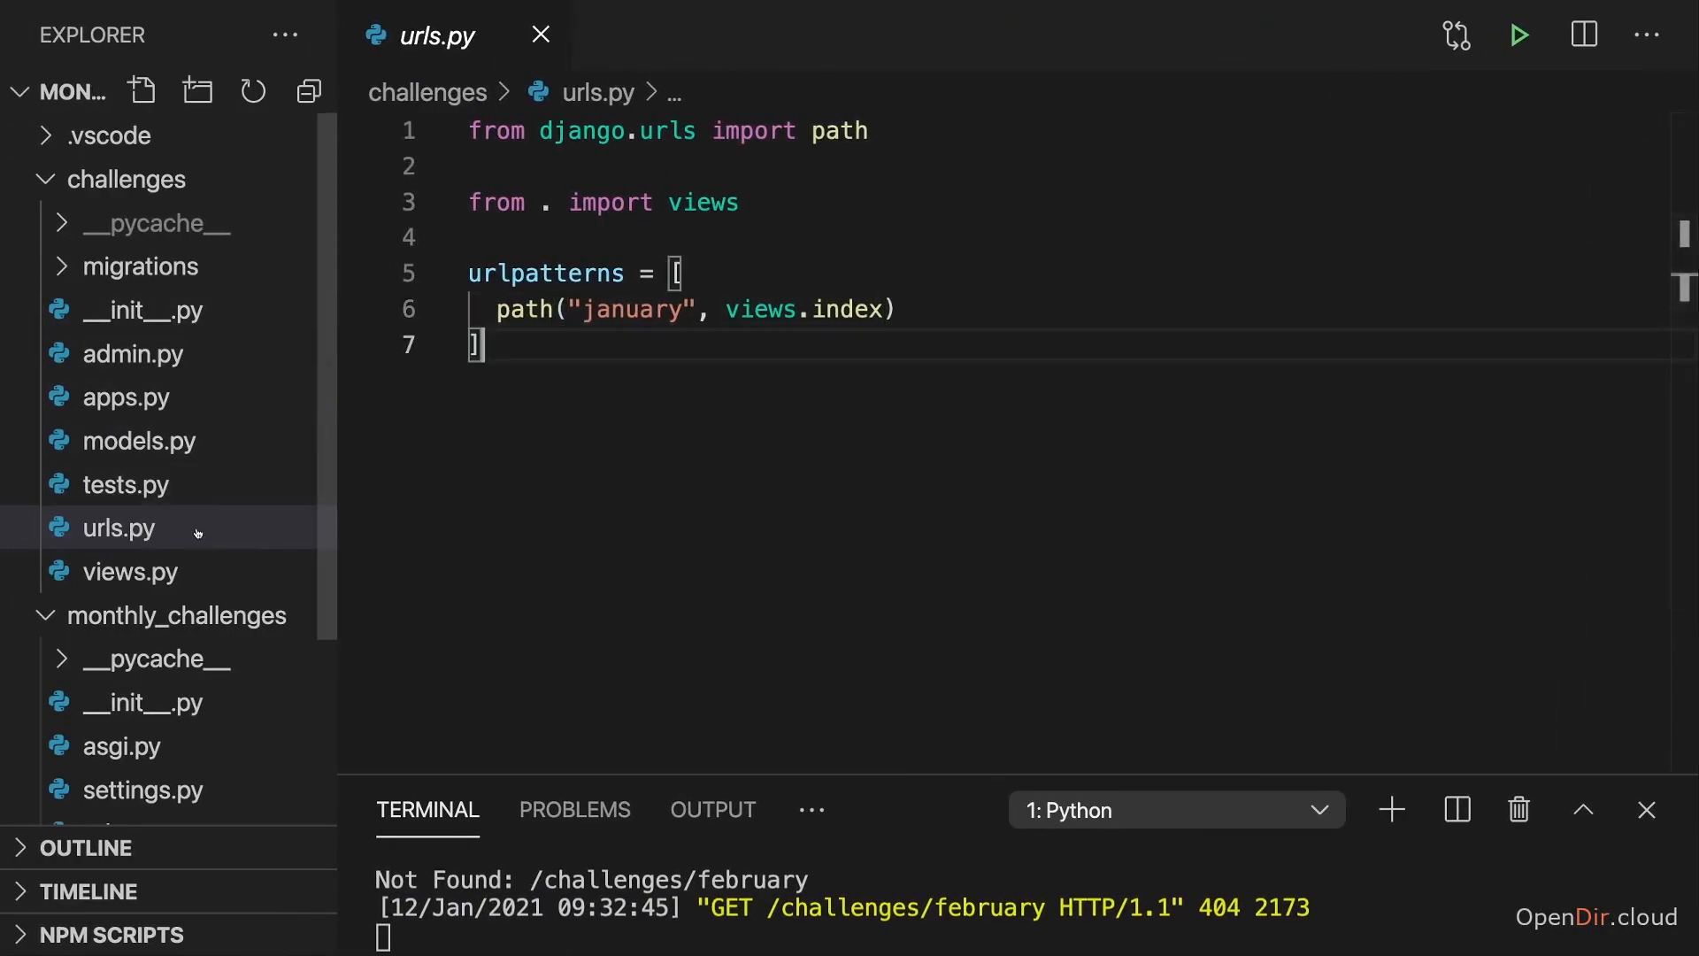
In views.py, add def february(request) returning HttpResponse("Walk for at least 20 minutes every day!") below index.
click(131, 571)
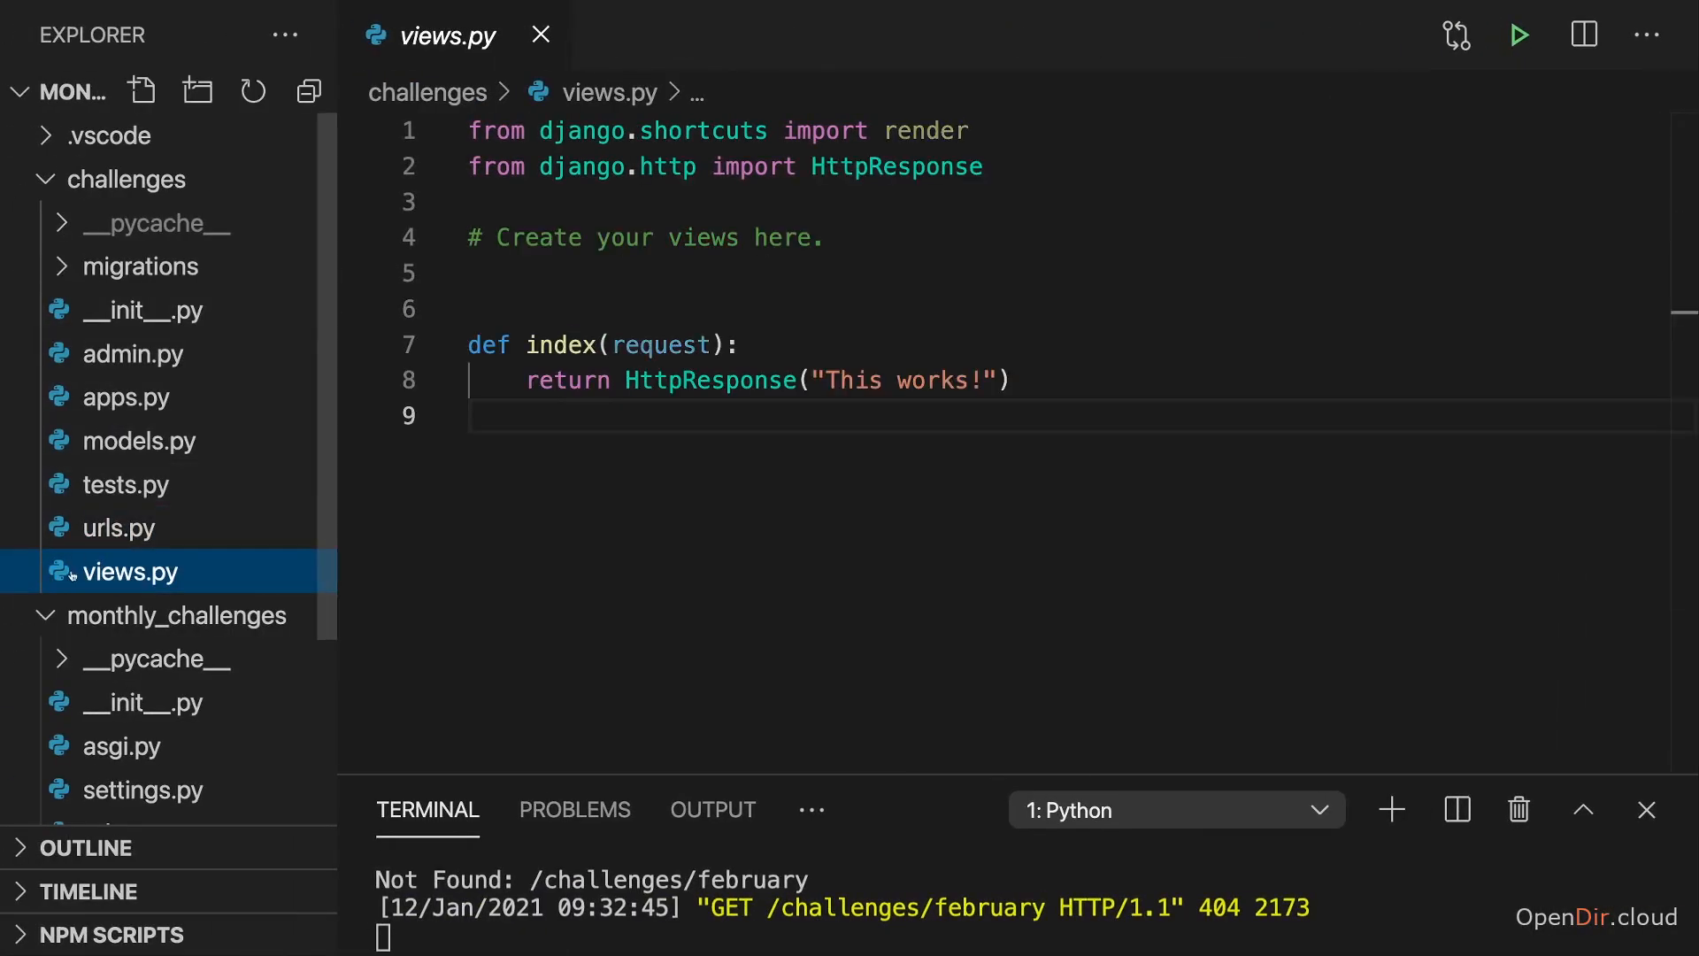
mouse_move(282, 510)
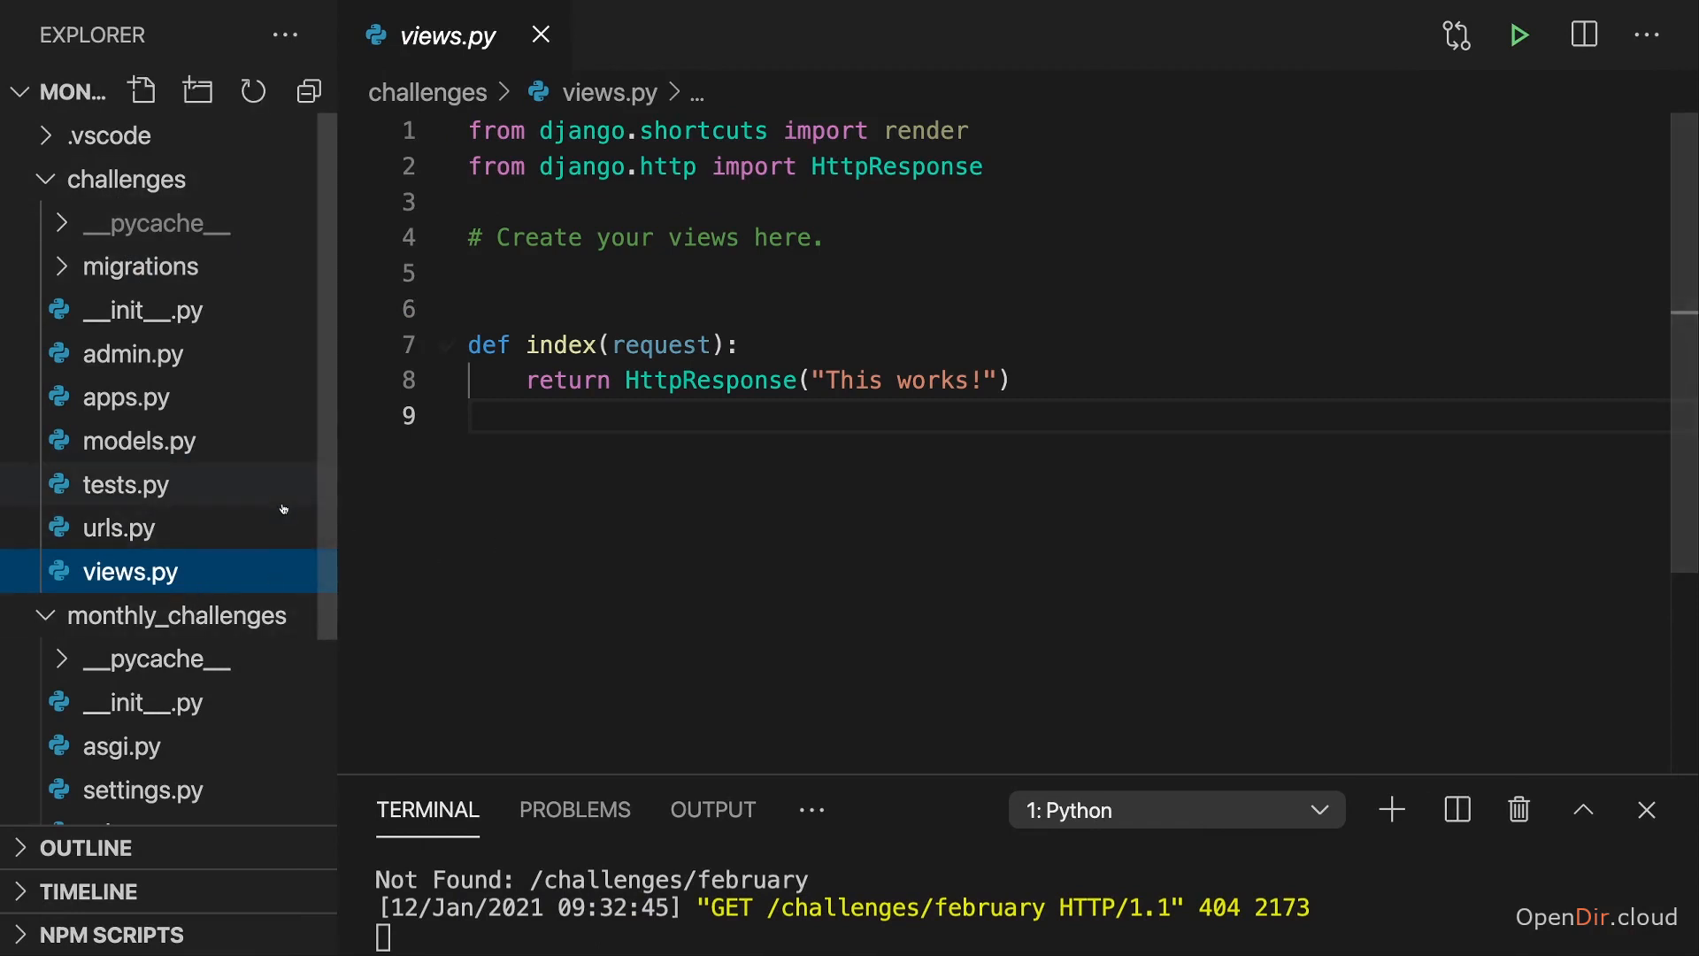
click(1121, 380)
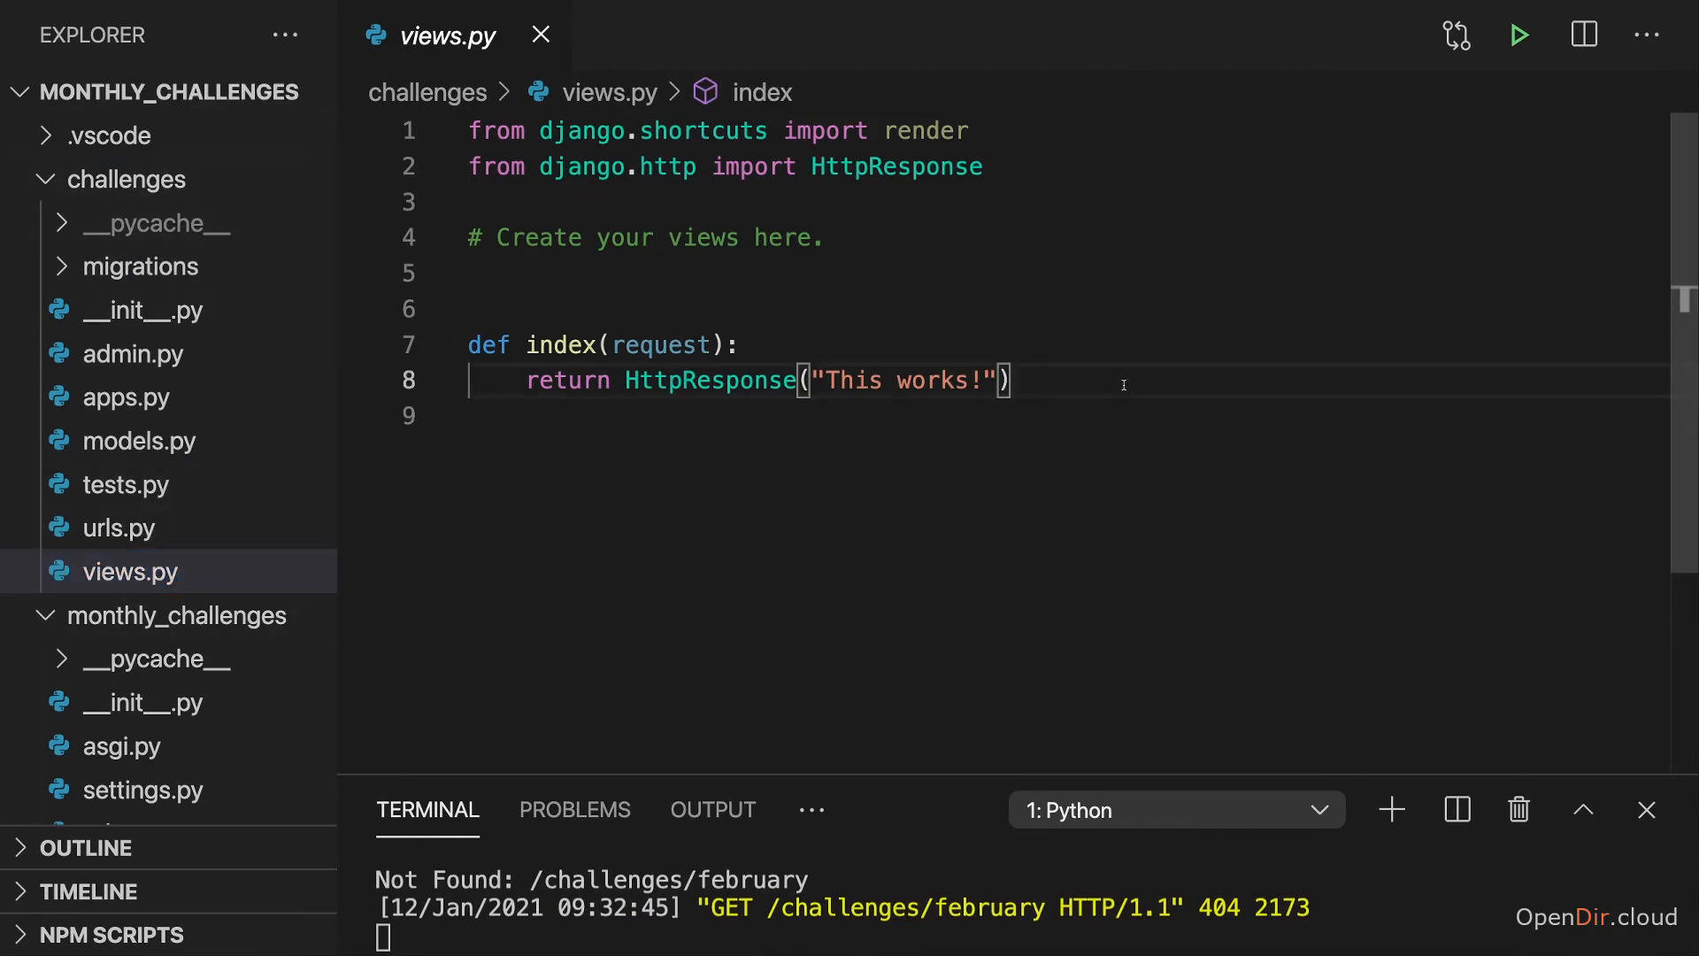
key(enter)
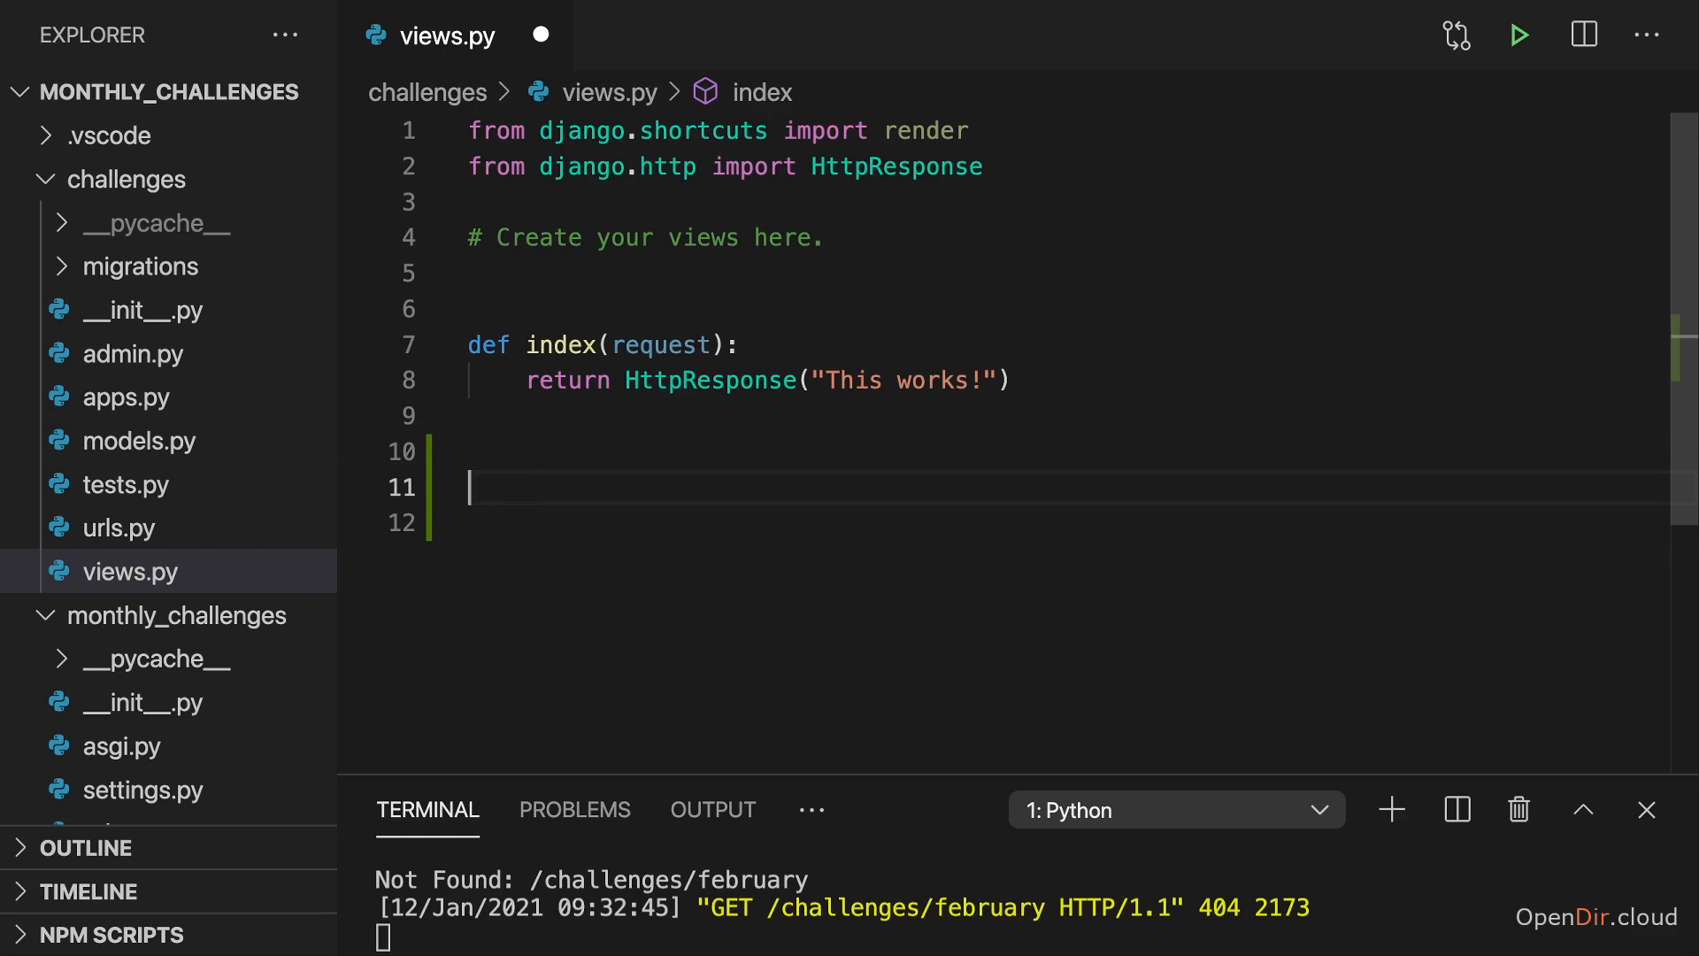
text(def february)
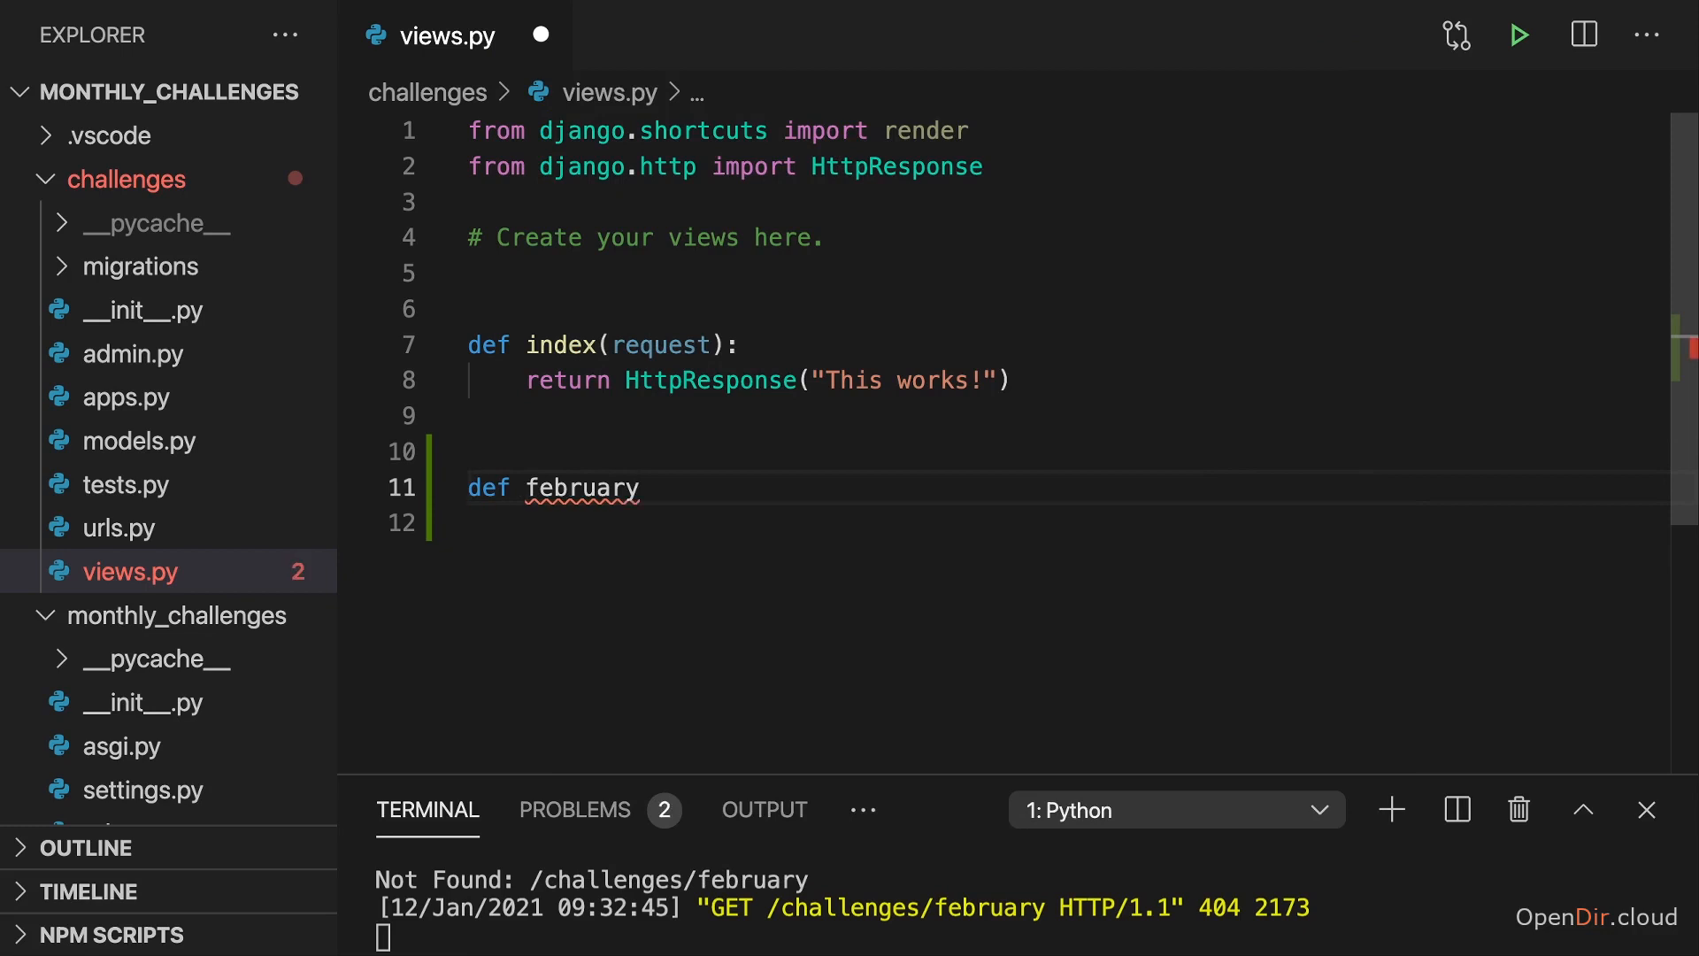
text((reqiest):)
click(1058, 523)
text(return HttpResponse()
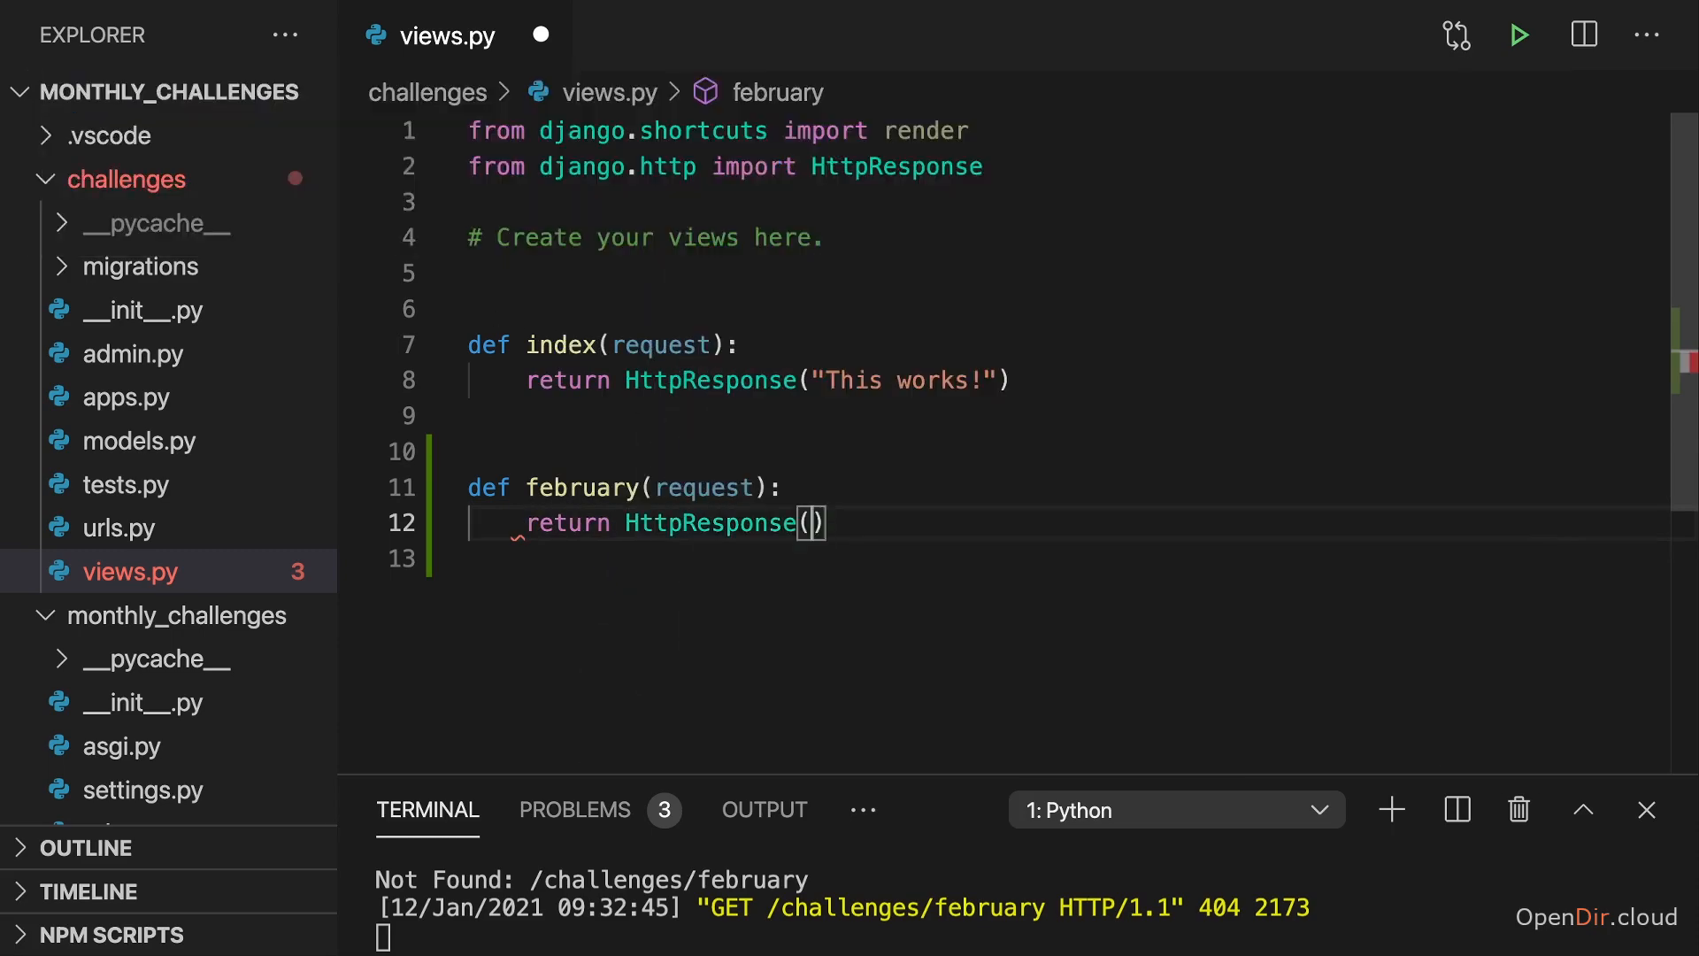
text(")
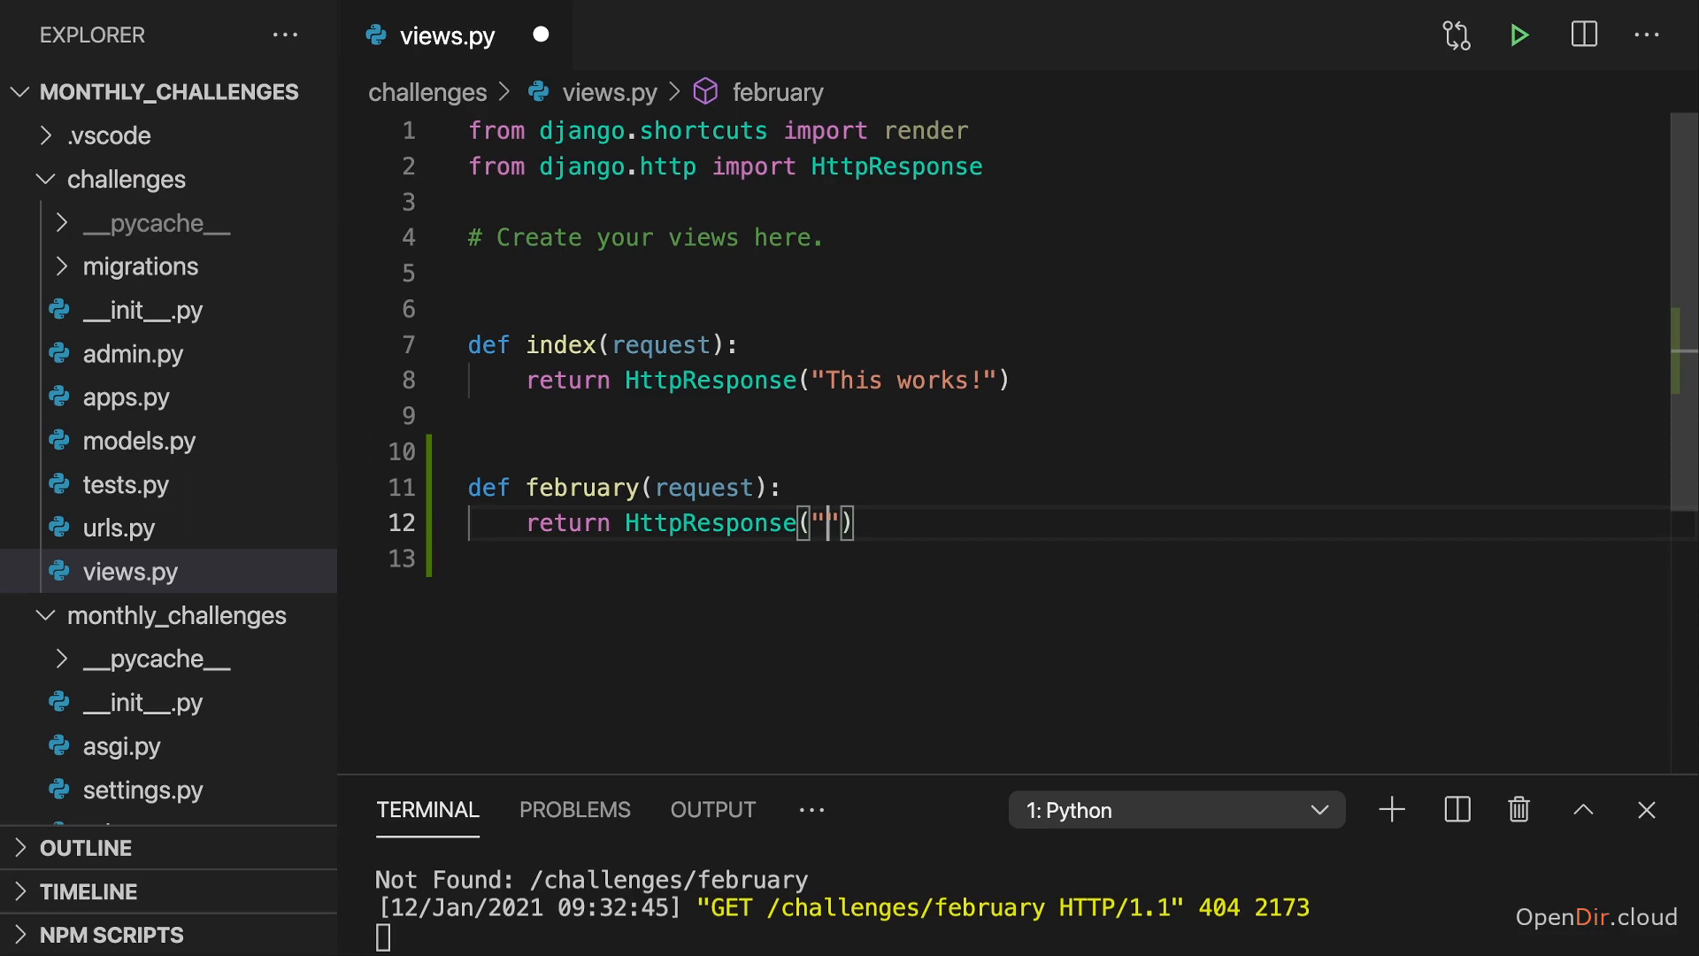
text(Walk for at le)
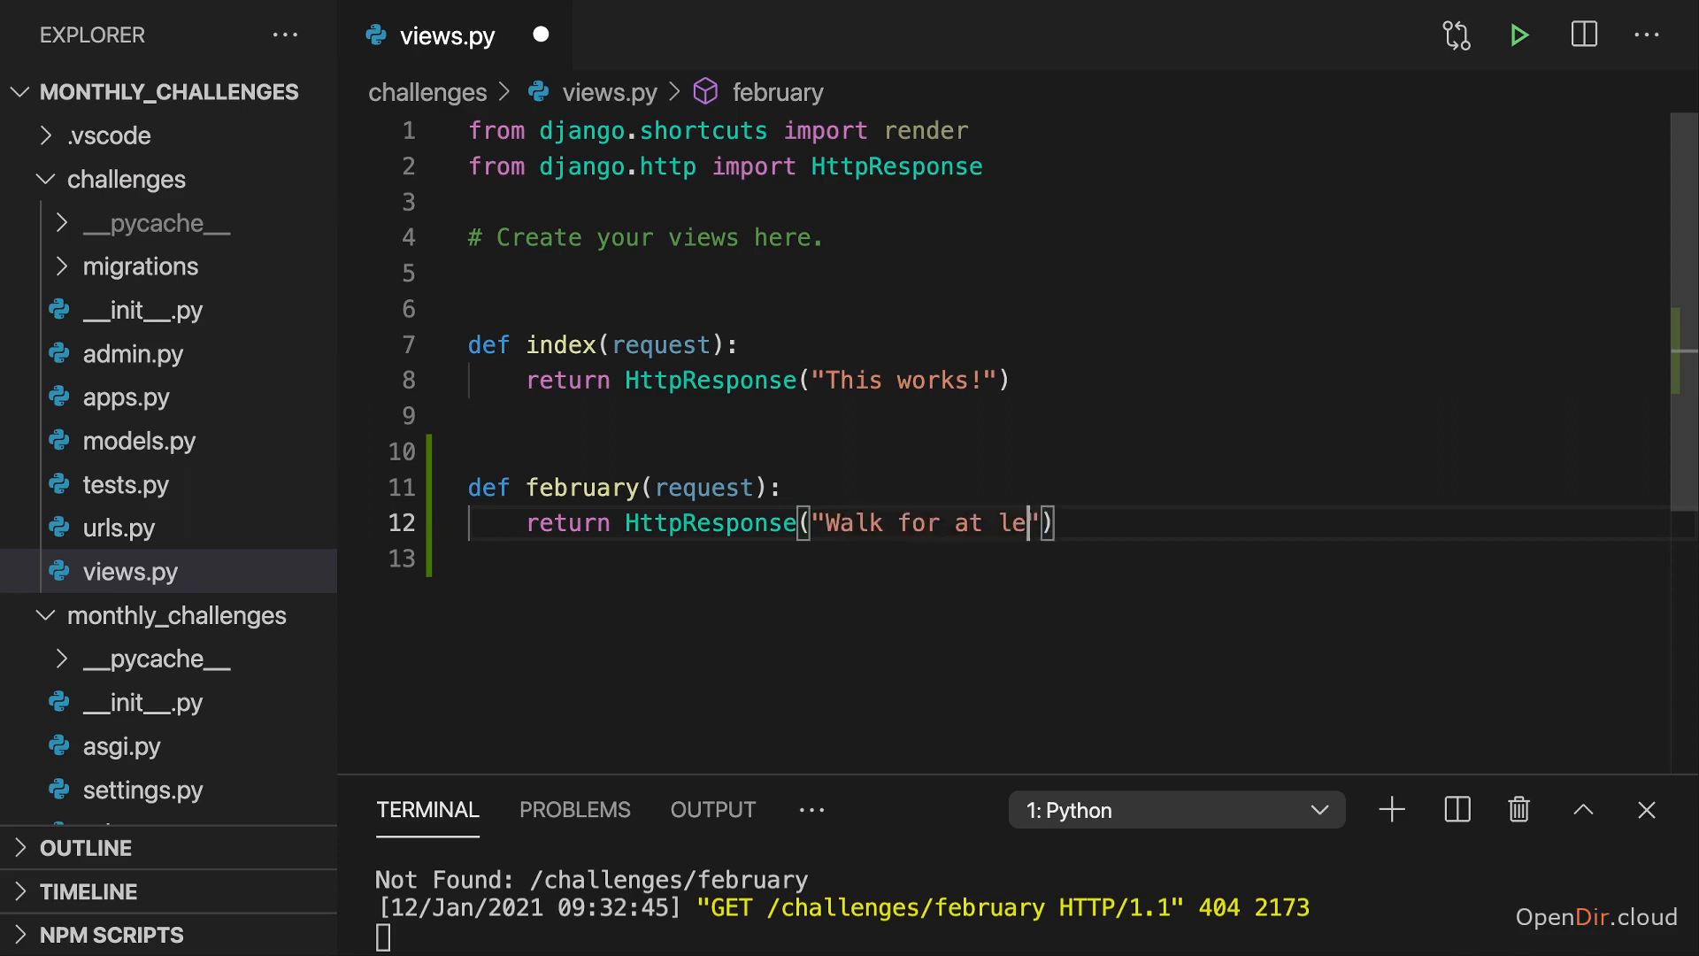
text(ast 20 minutes every day!)
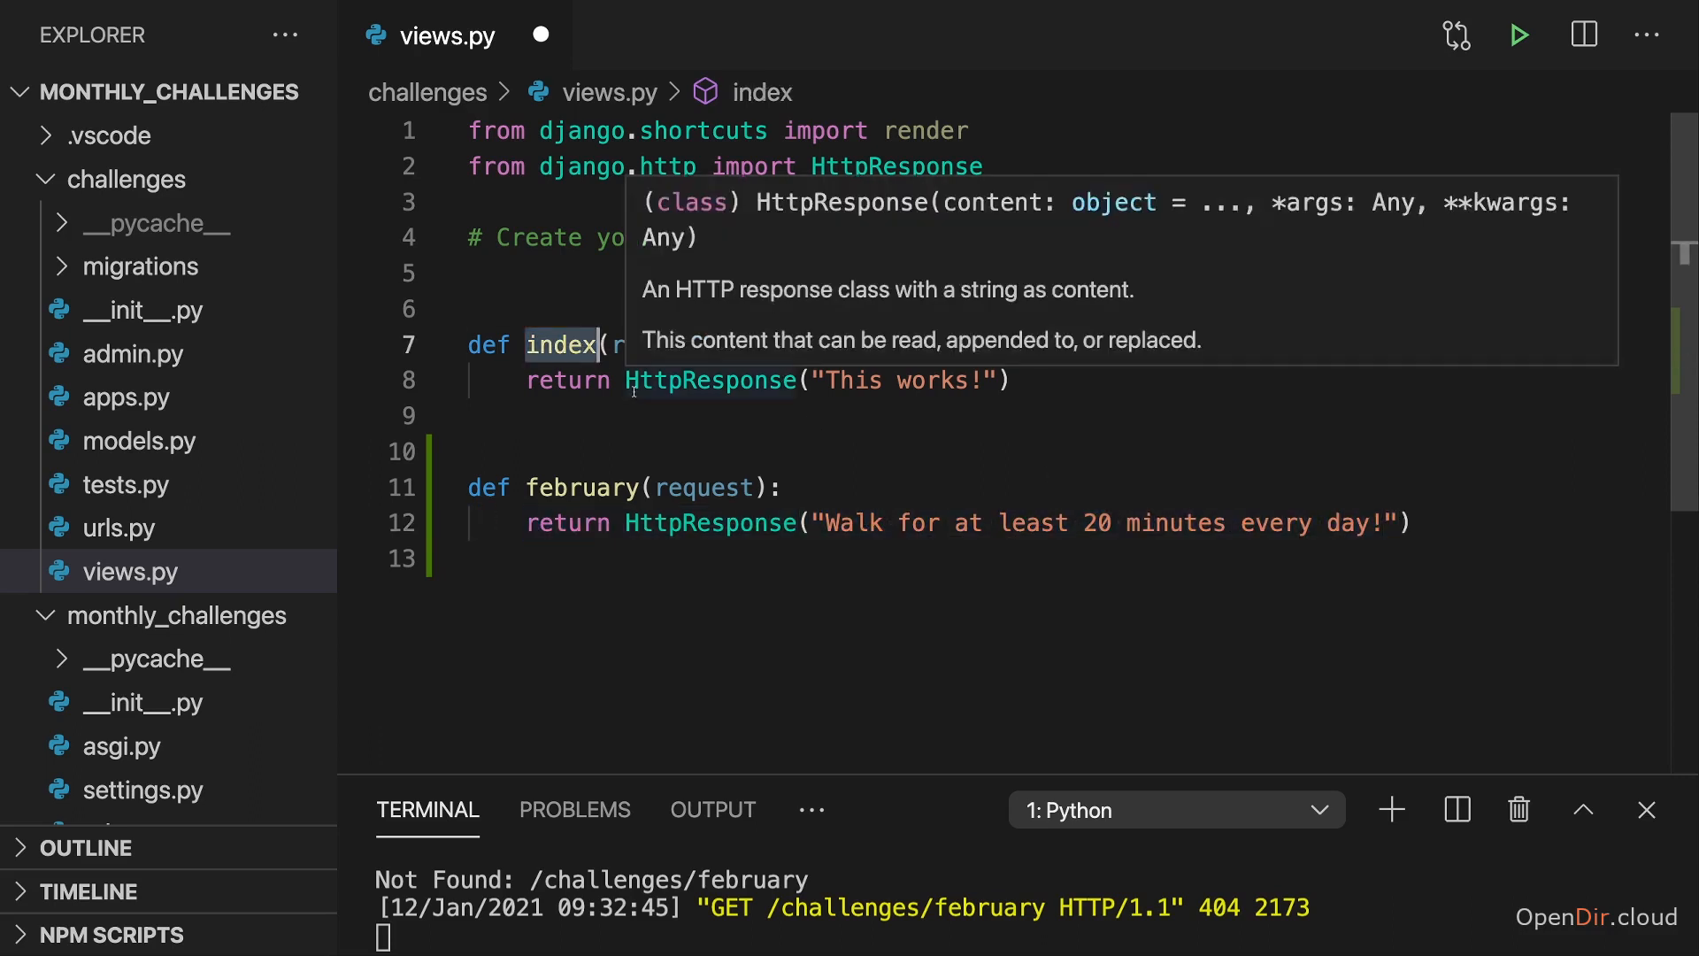
Rename the index view to january and replace 'This works!' with 'Eat no meat for the entire month!'.
text(january)
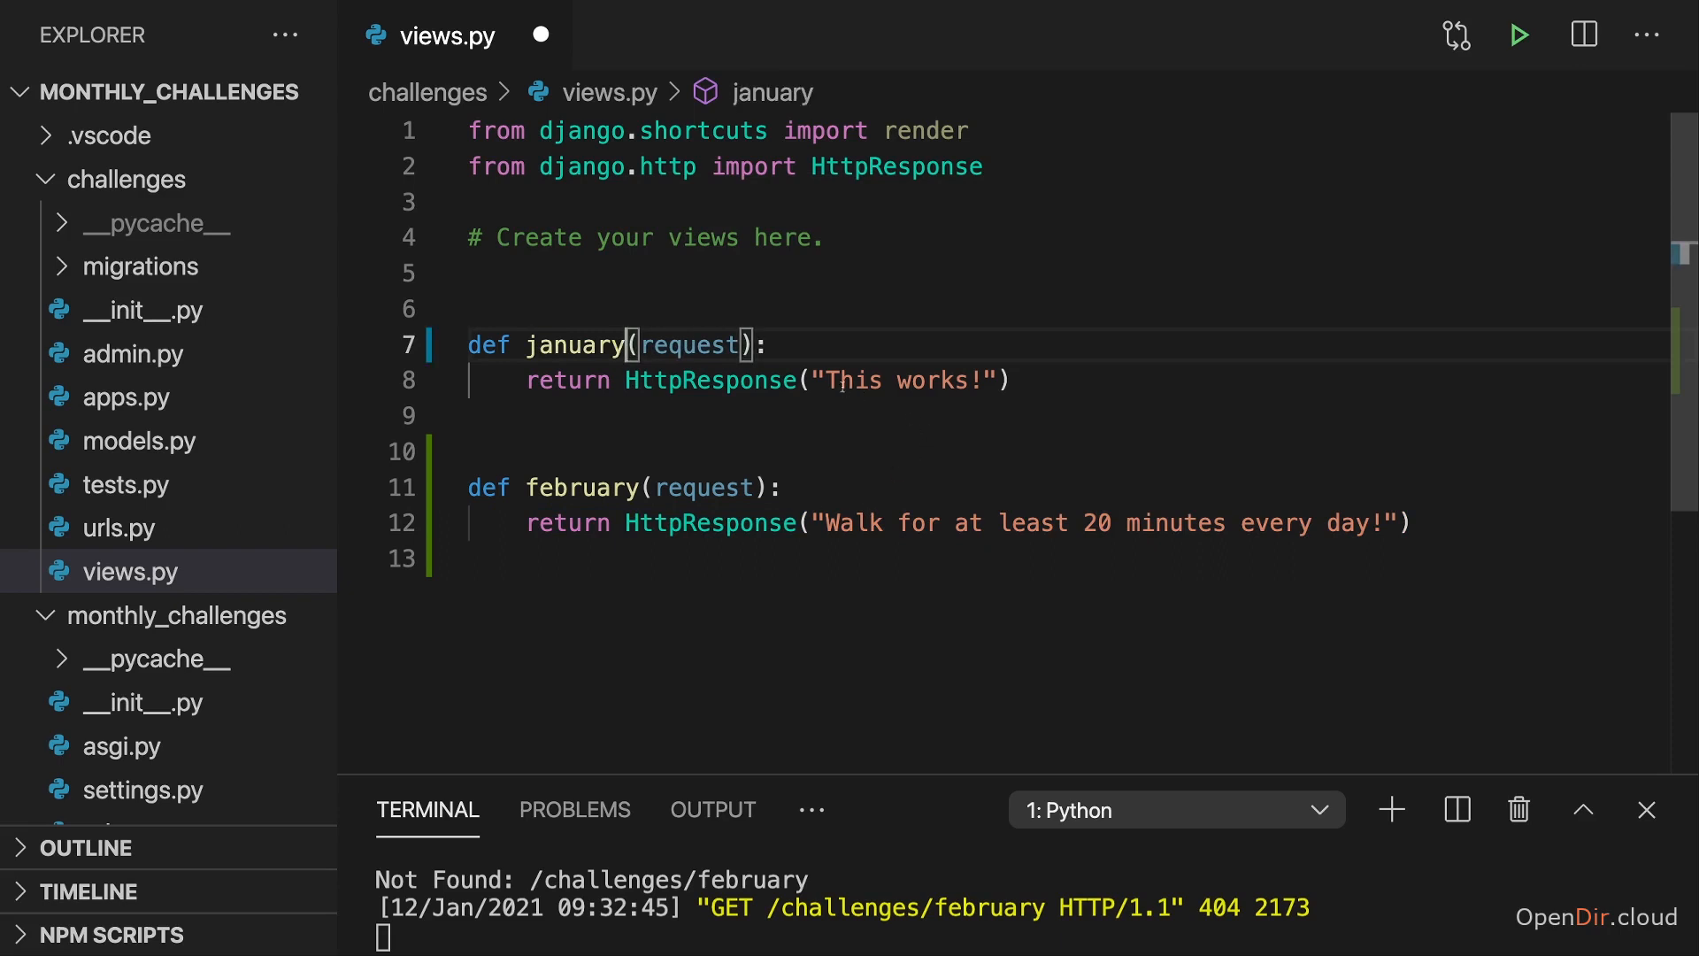
double_click(899, 380)
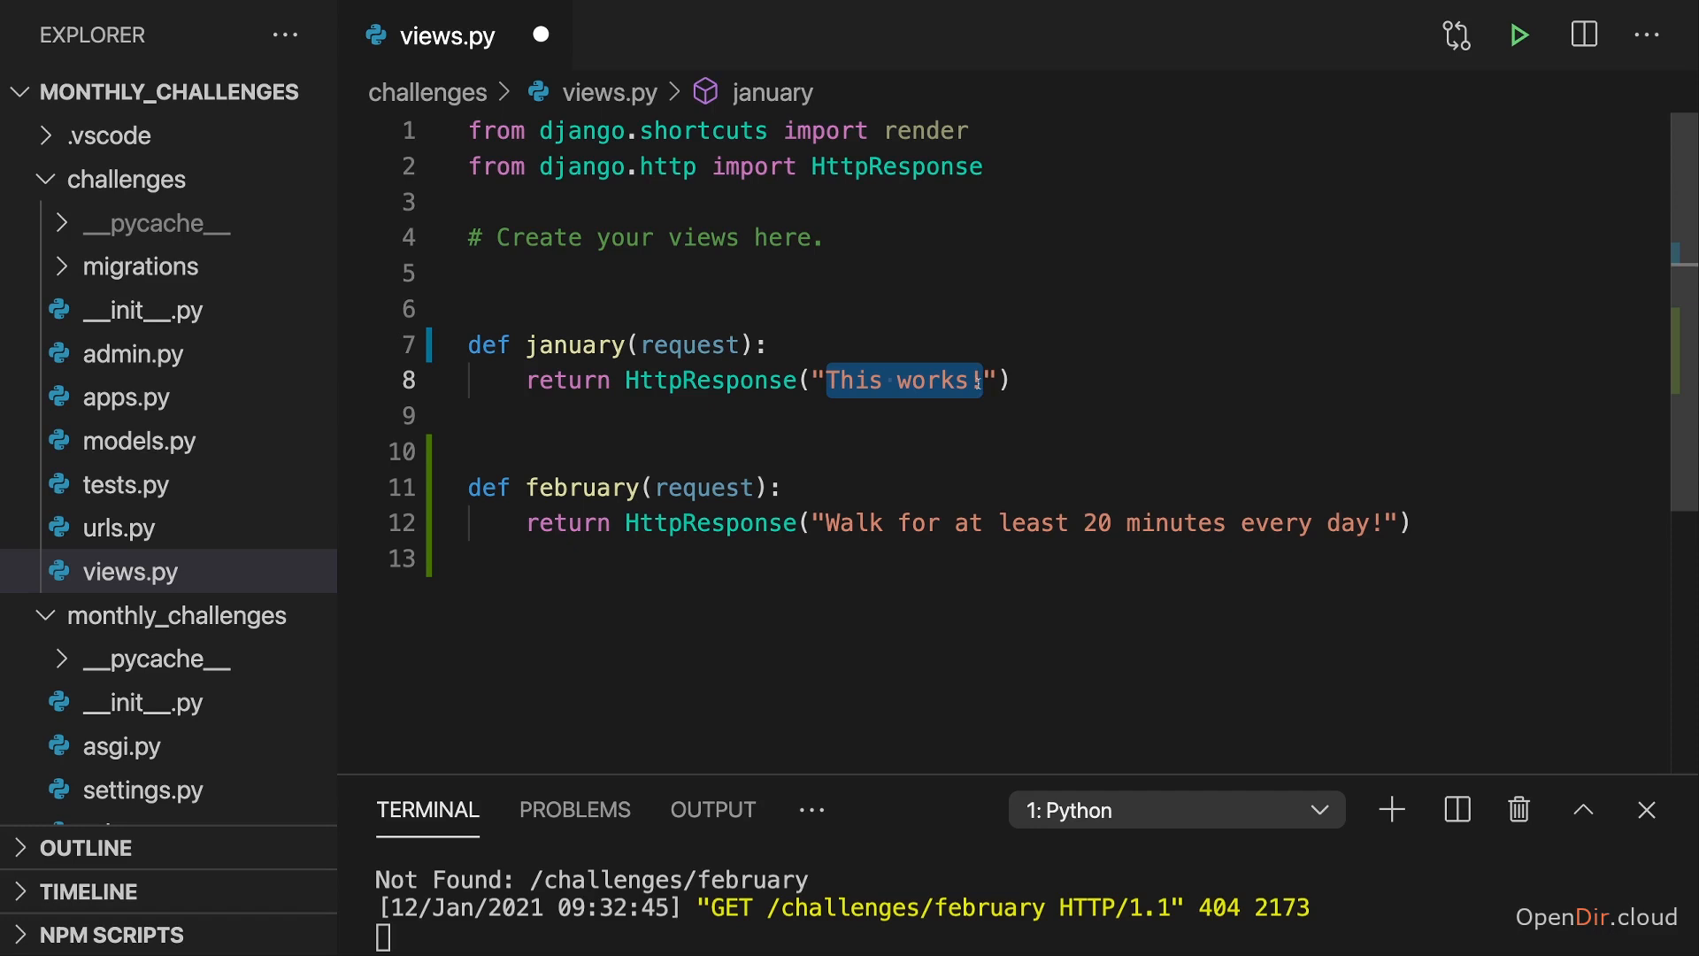
text(Eat no me)
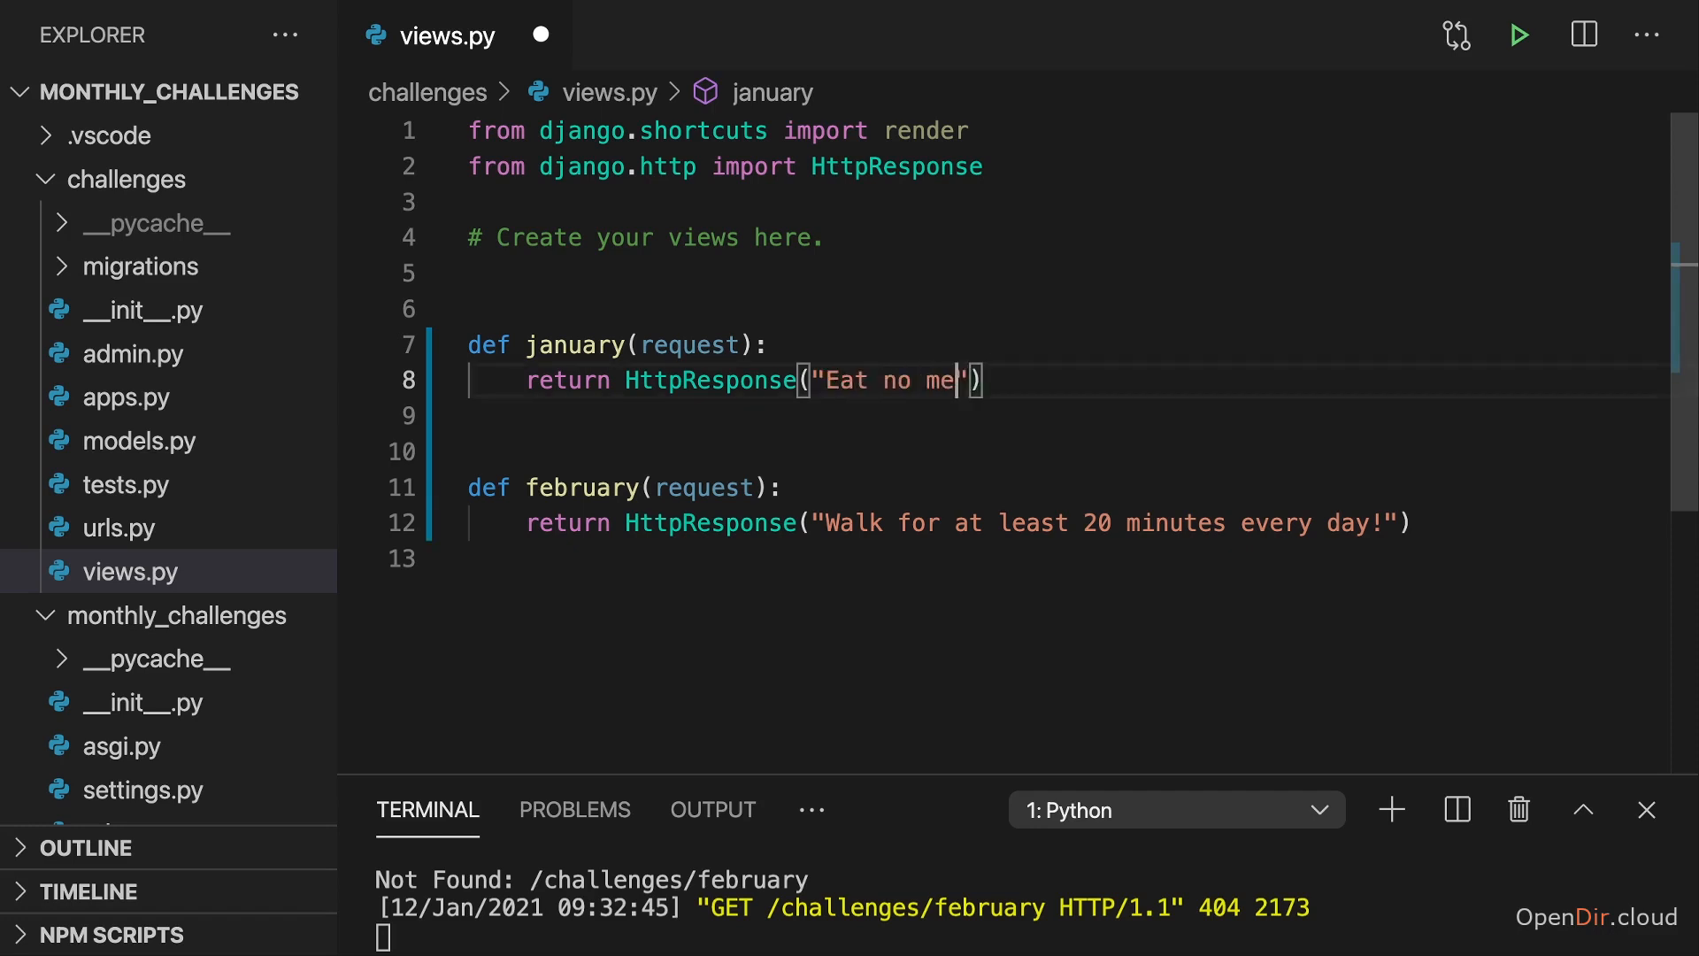
text(at for the entire)
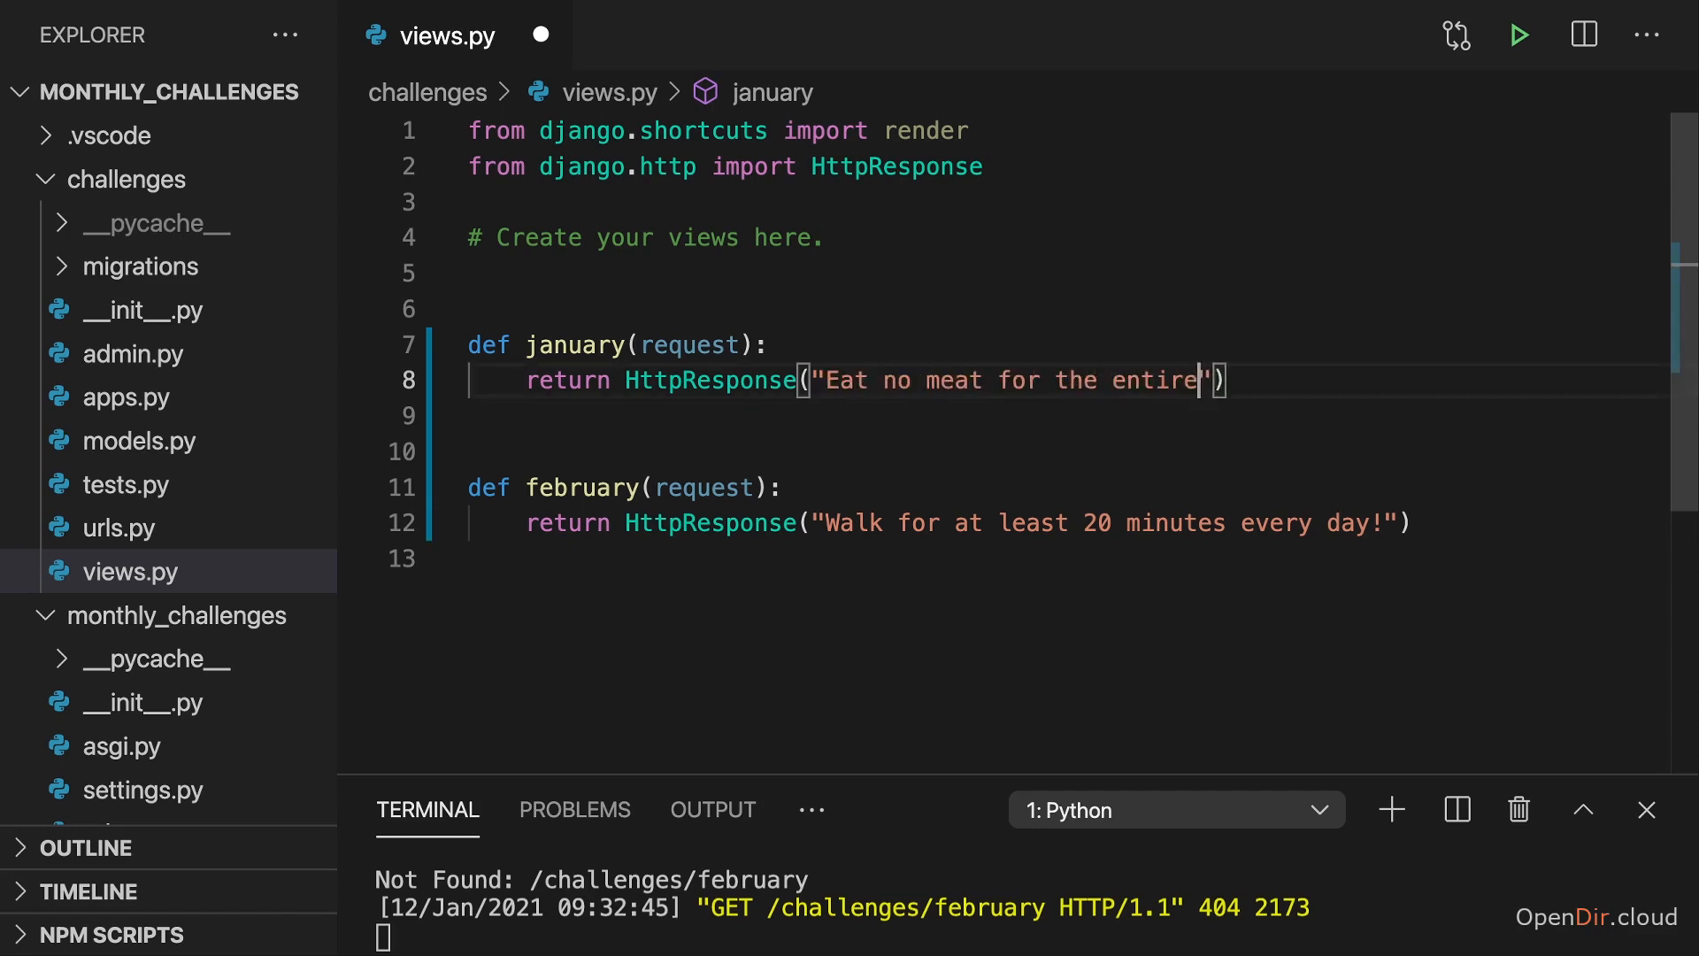
text(month!)
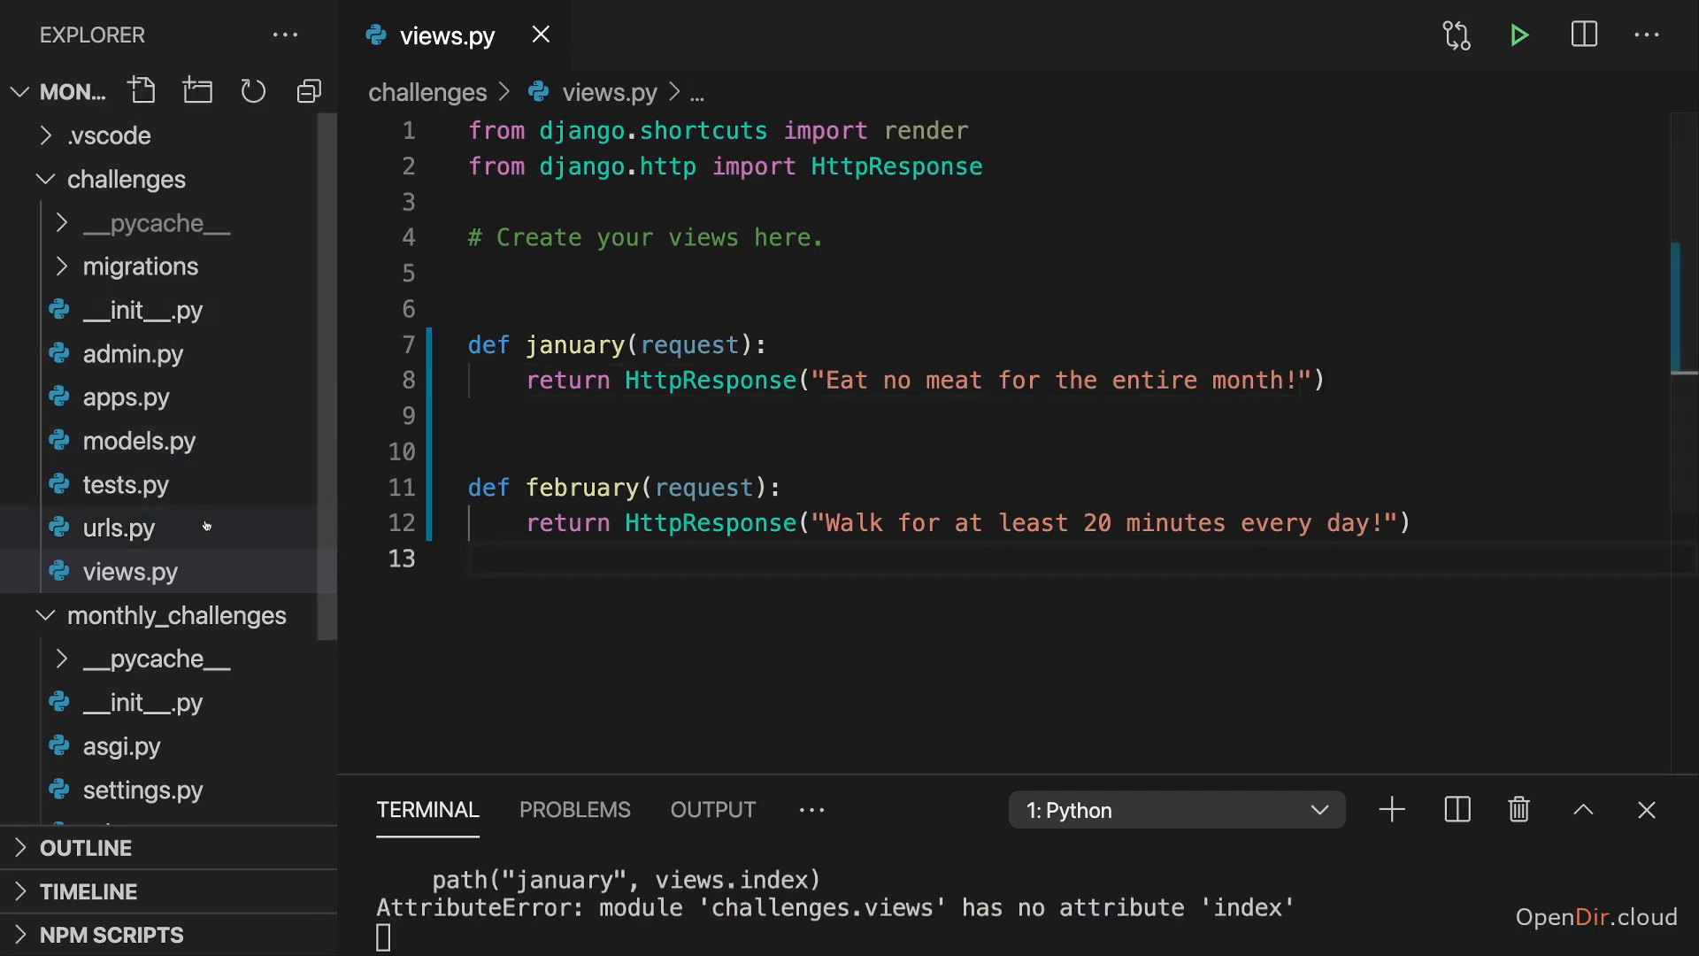
In challenges/urls.py, point the january route at views.january instead of views.index.
click(117, 527)
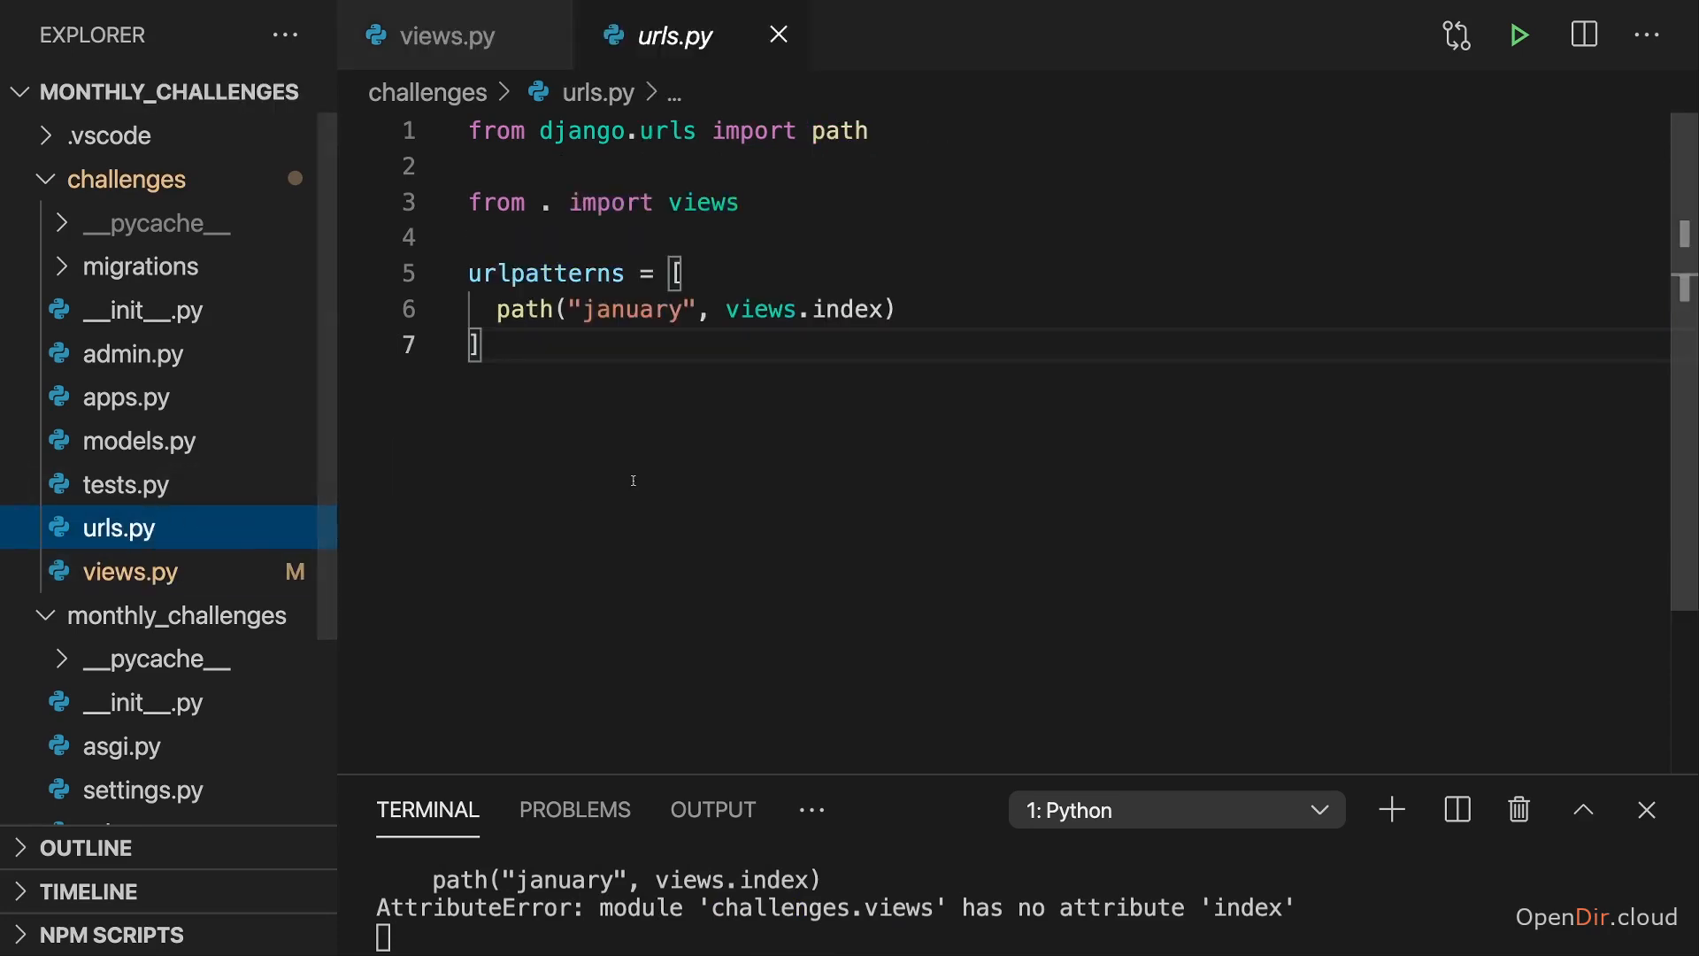
triple_click(694, 308)
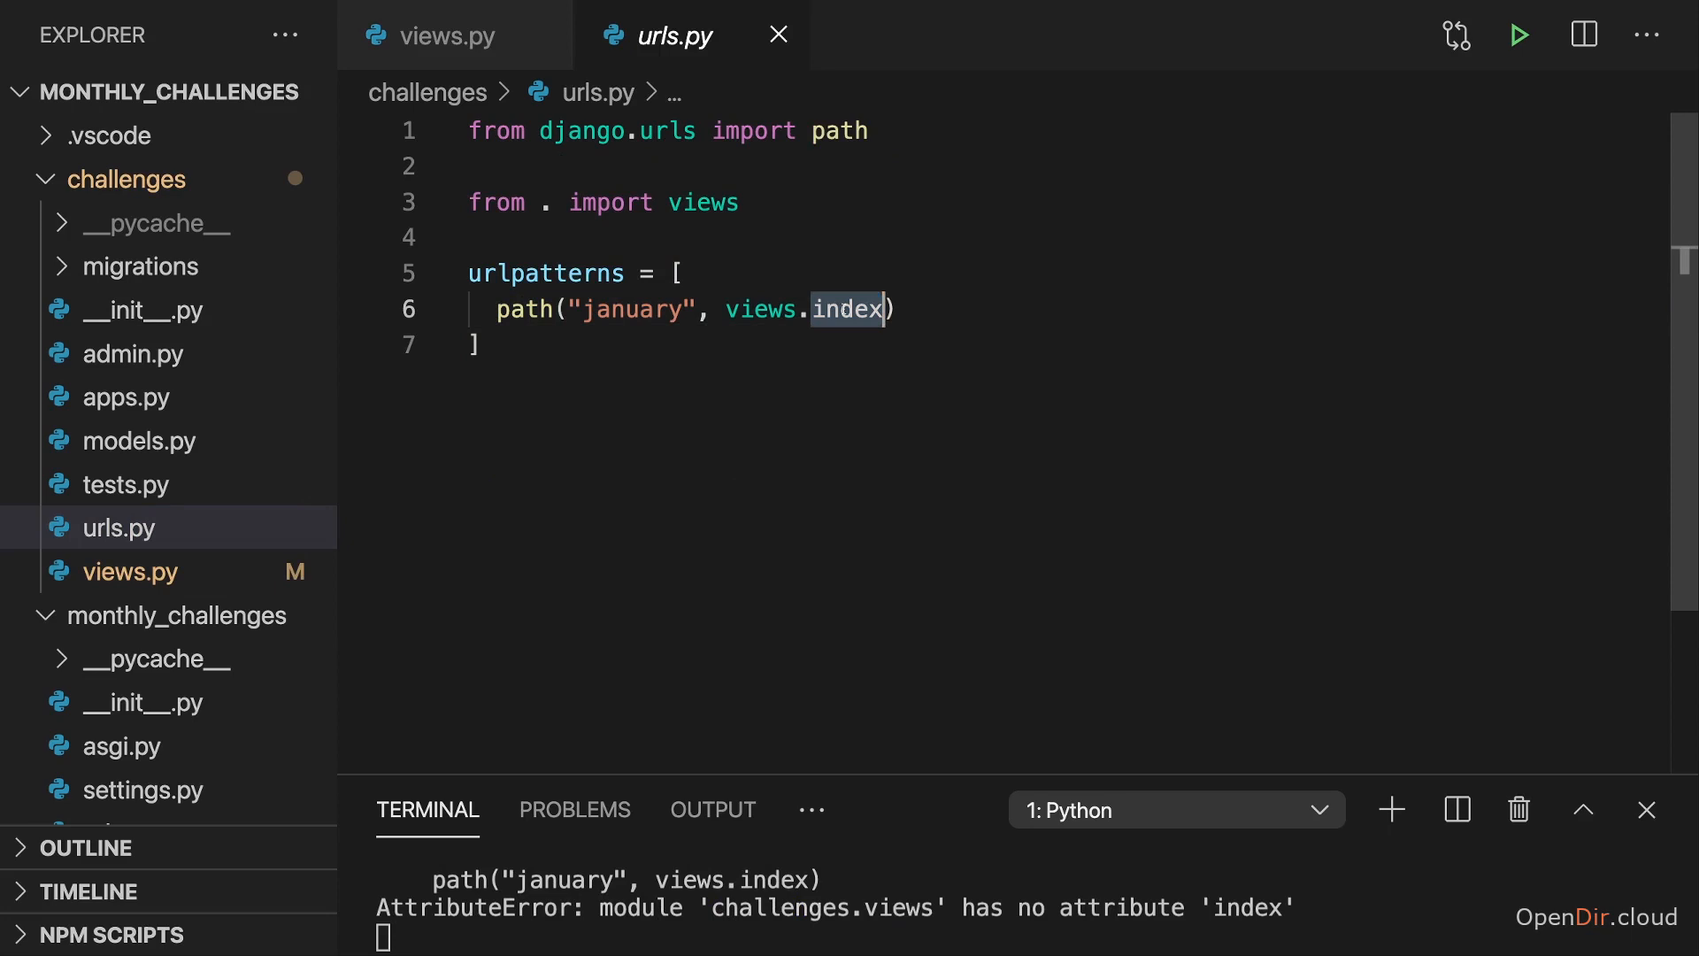
key(BackSpace)
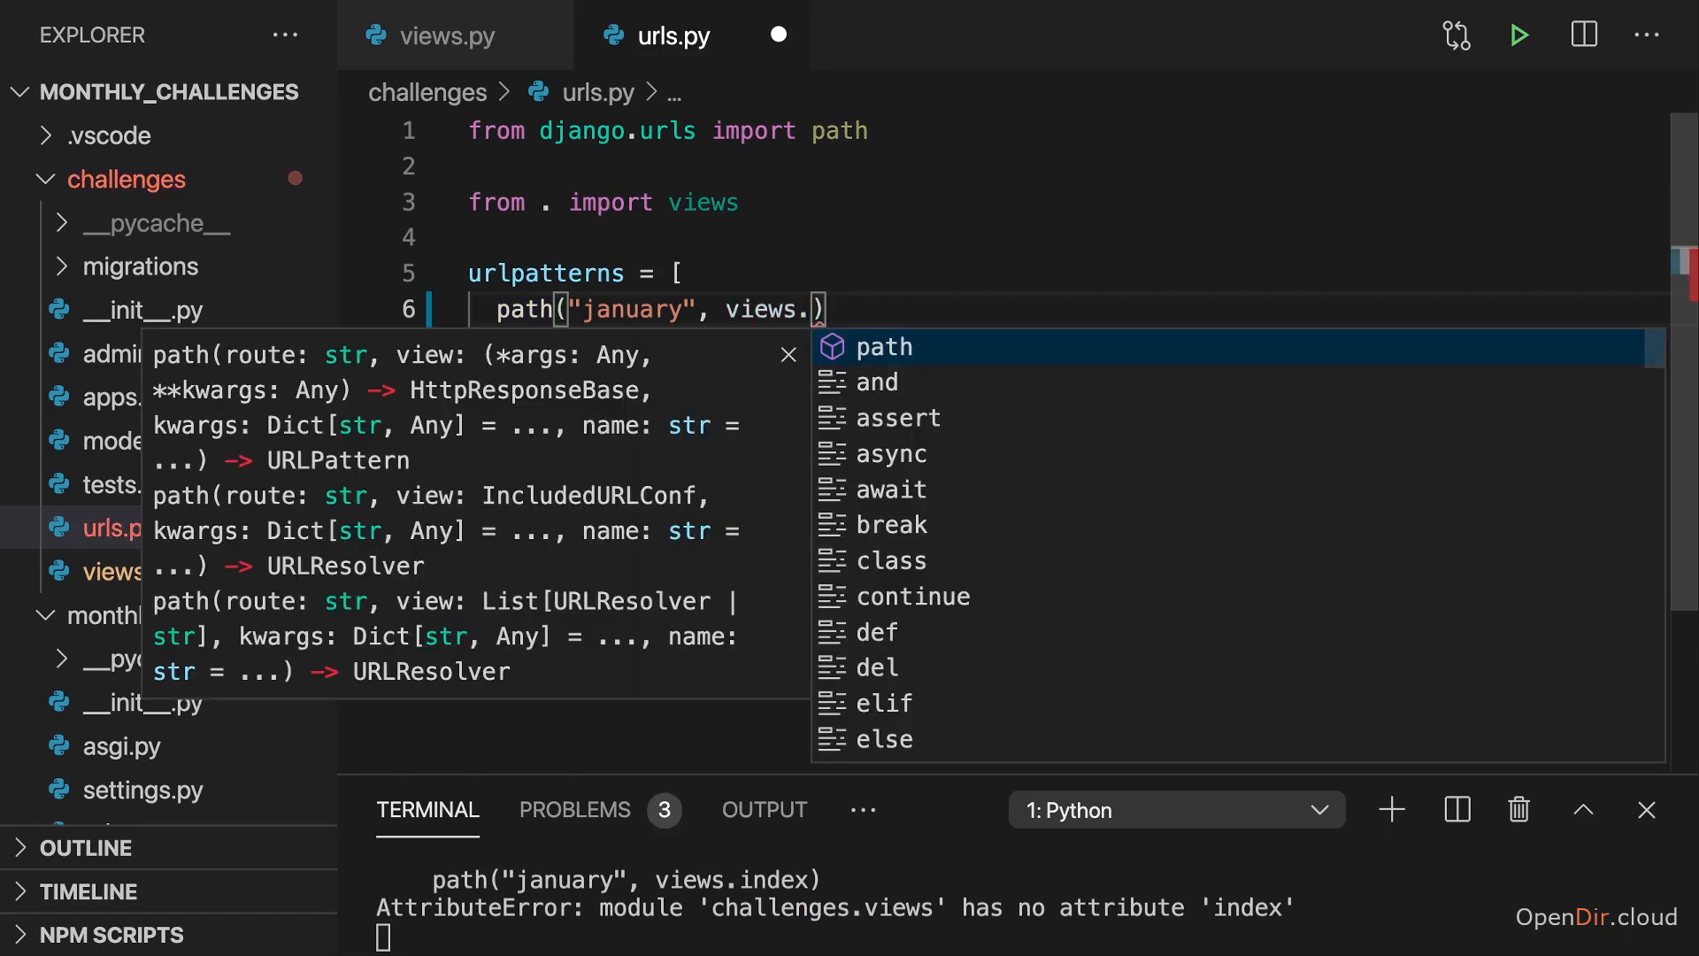
text(january)
text(path()
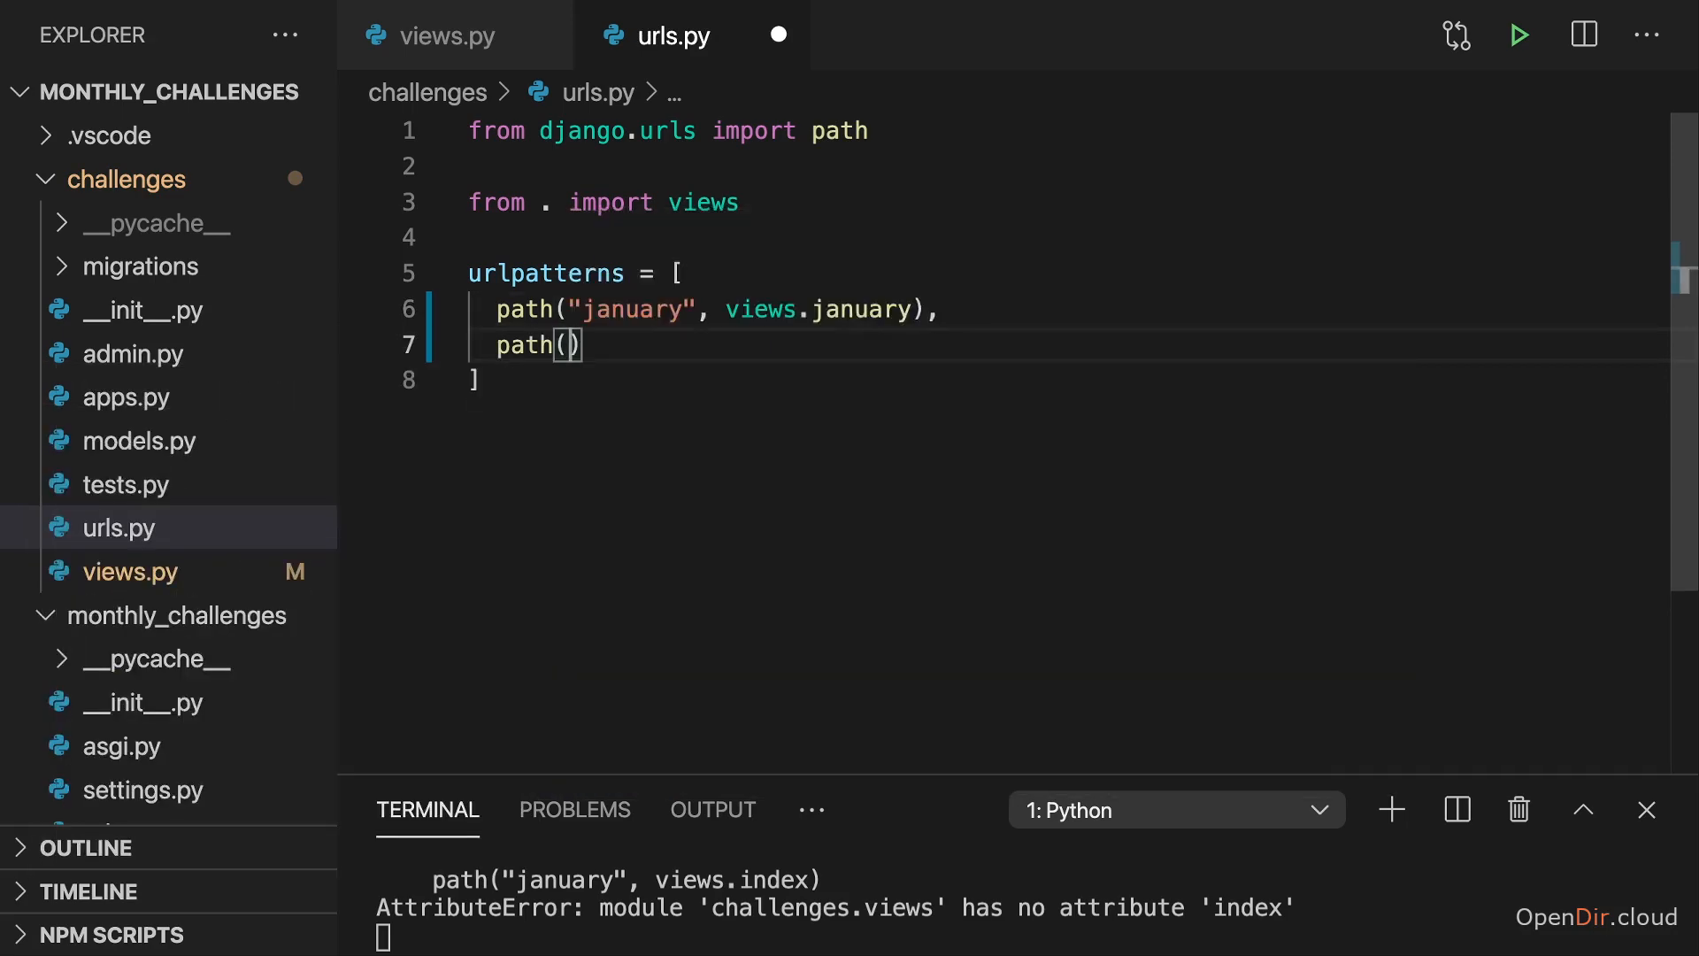
Add a path("february", views.february) route to urls.py.
text("")
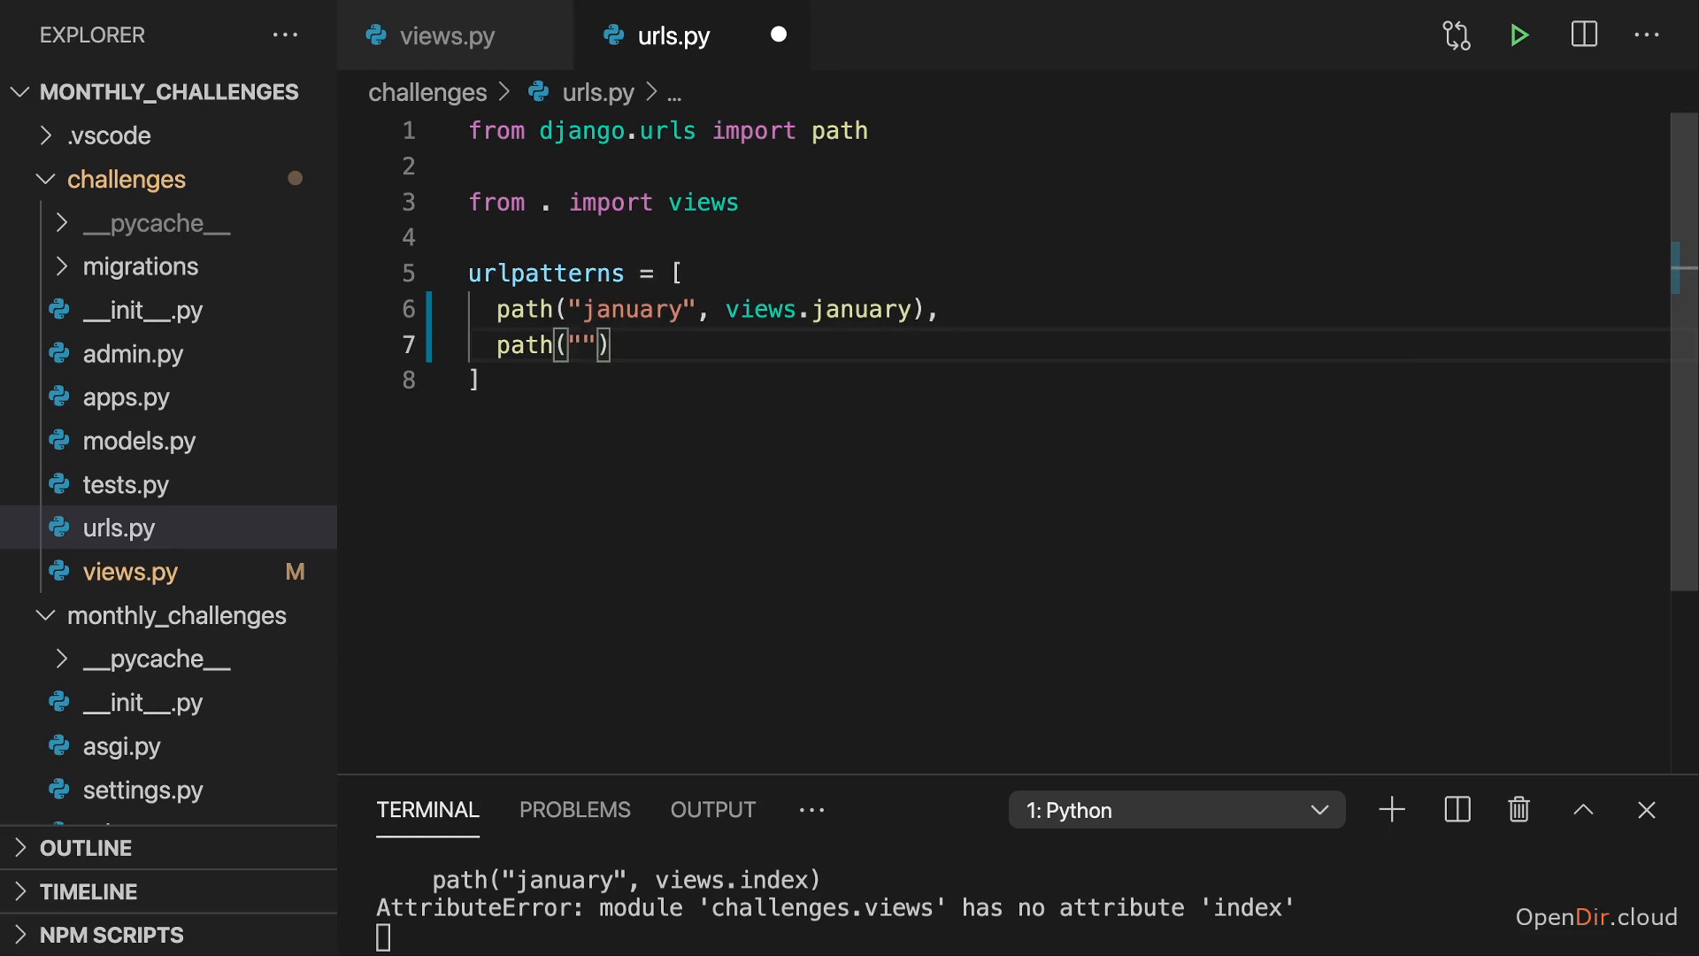
text(feburary)
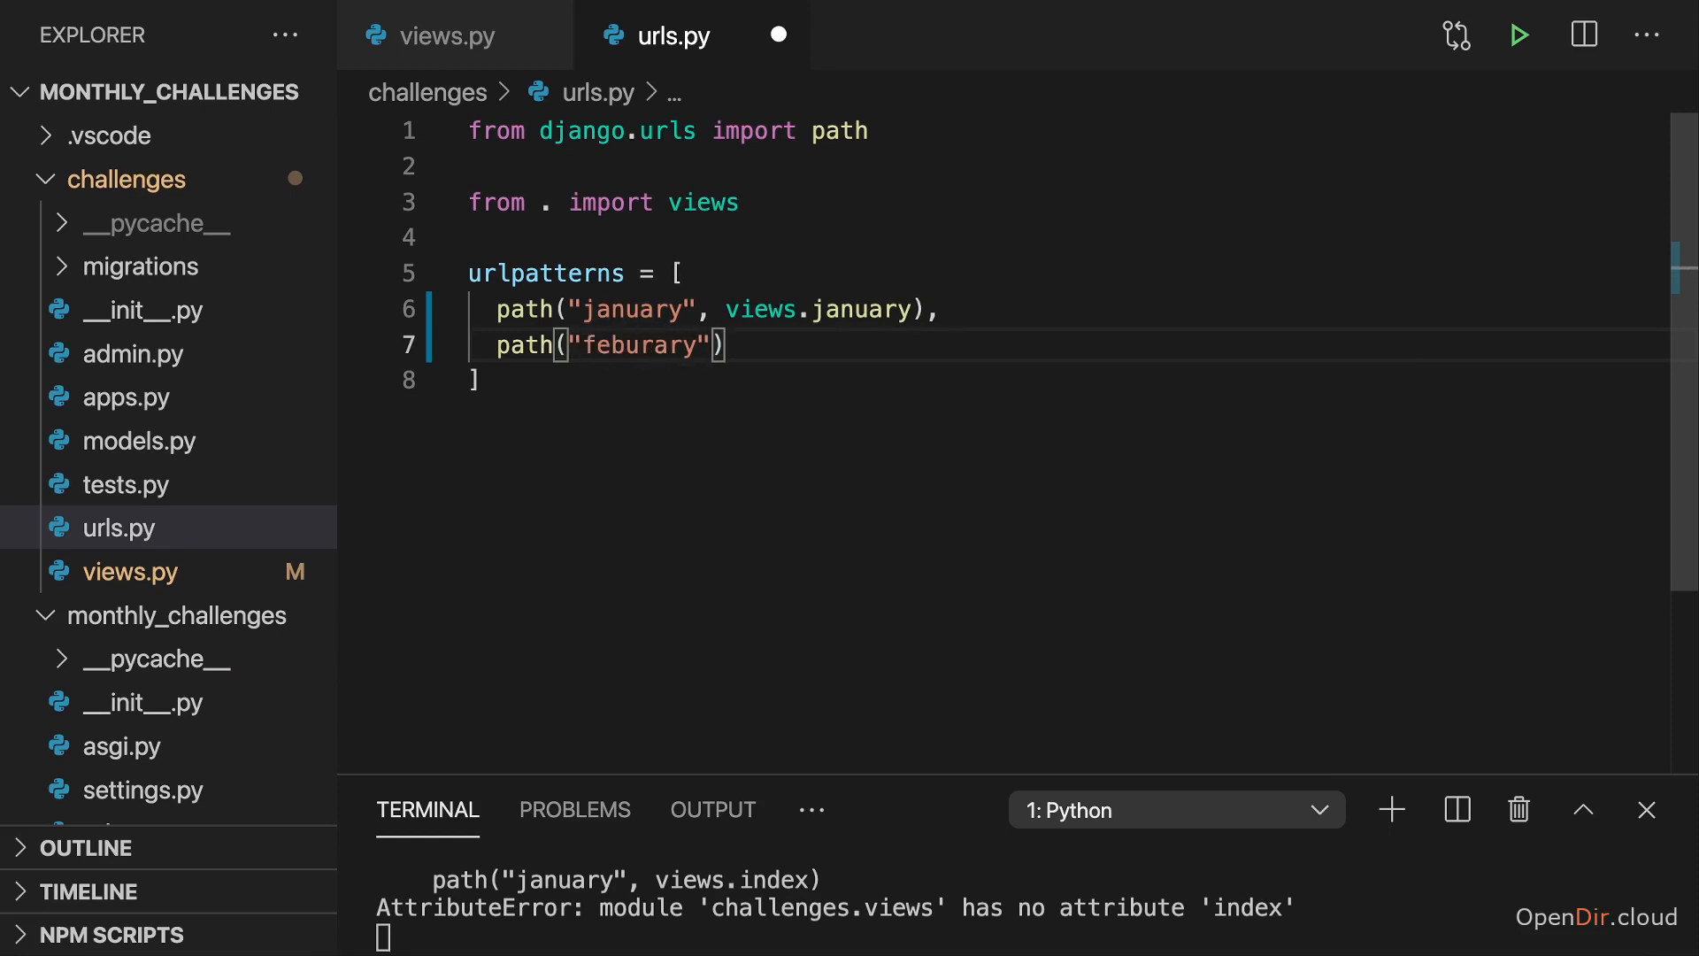
text(february)
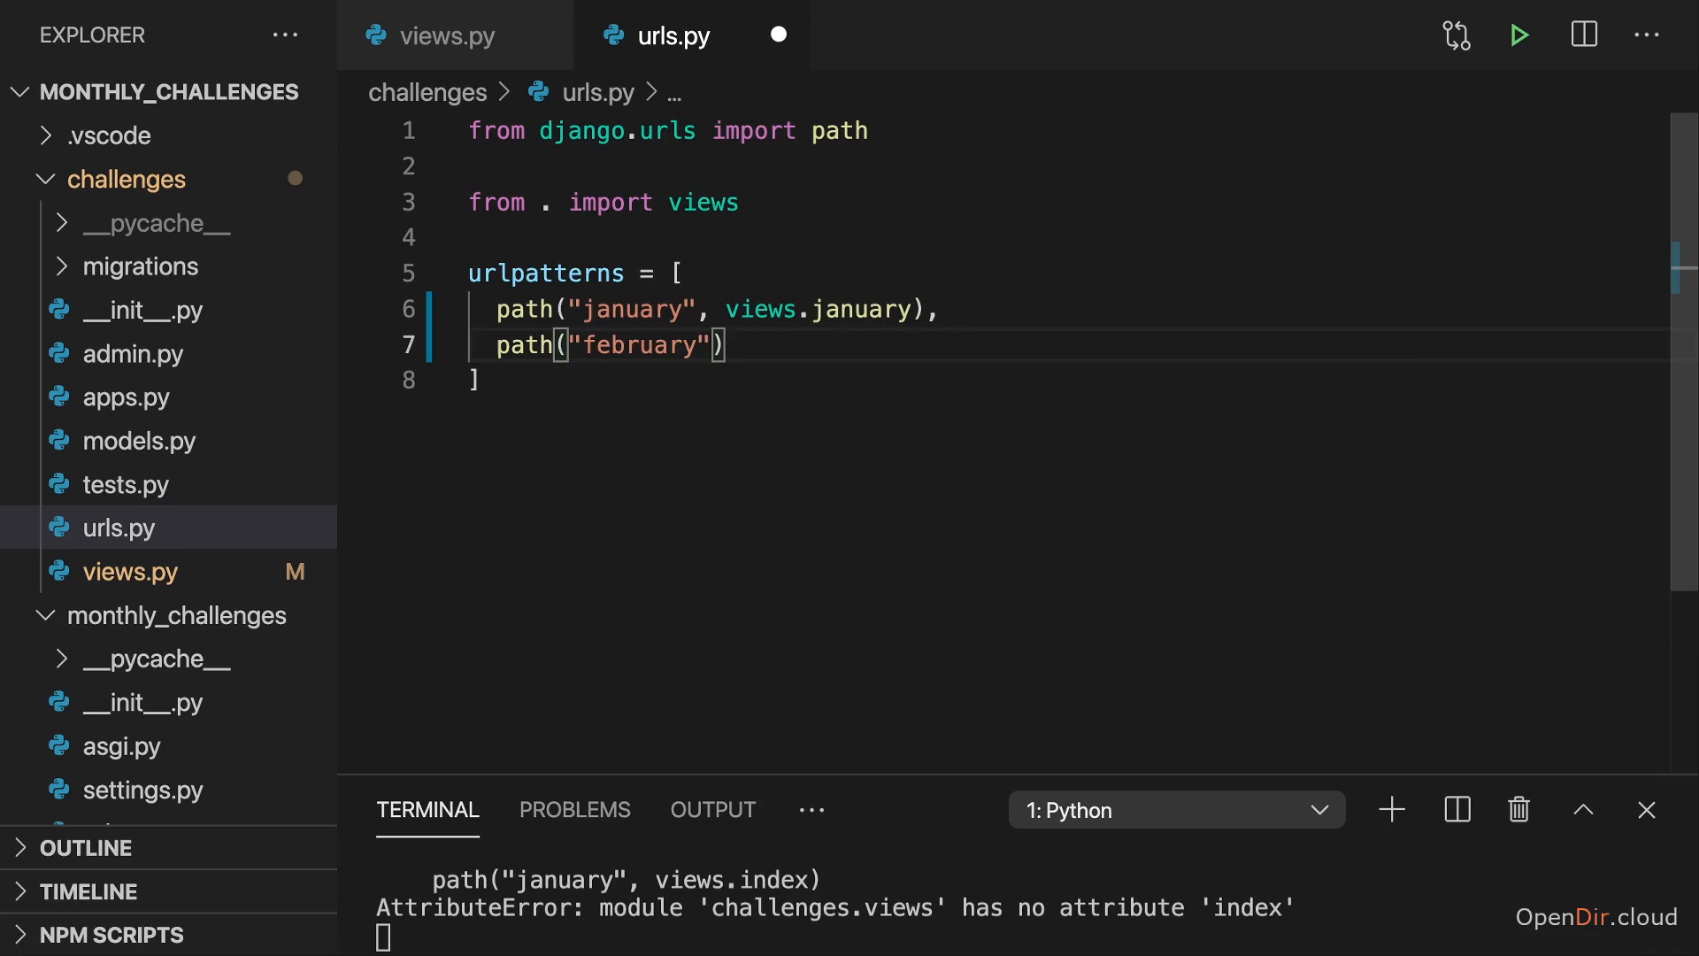
text(, vie)
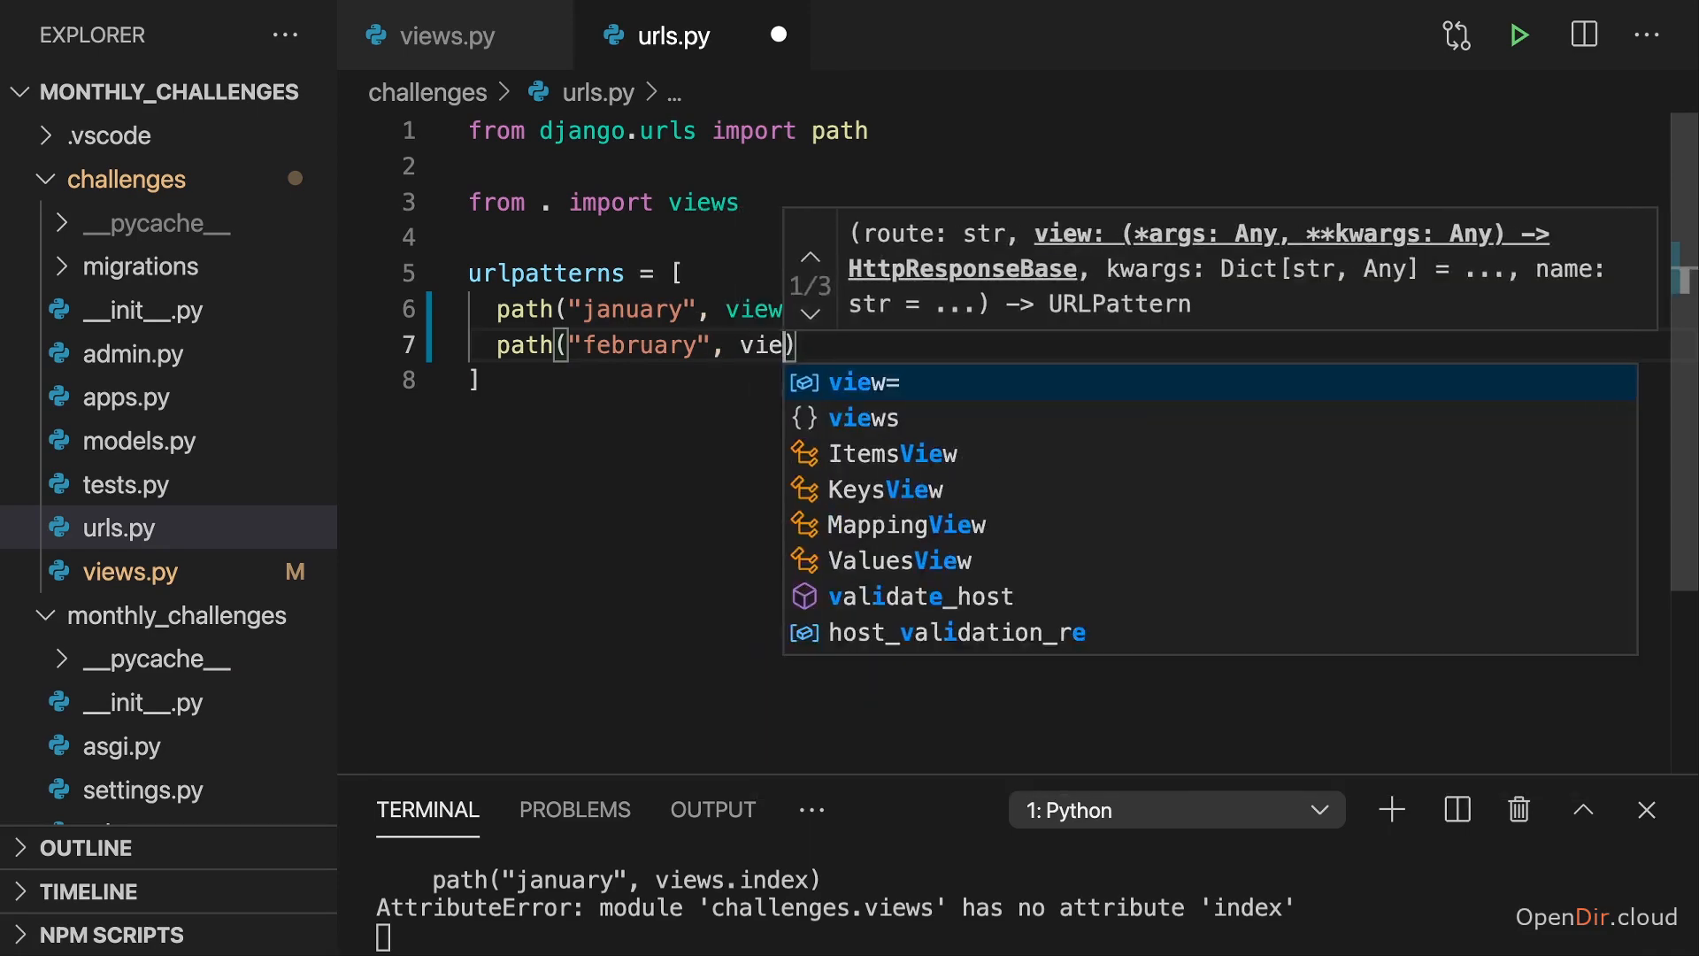
text(views.february)
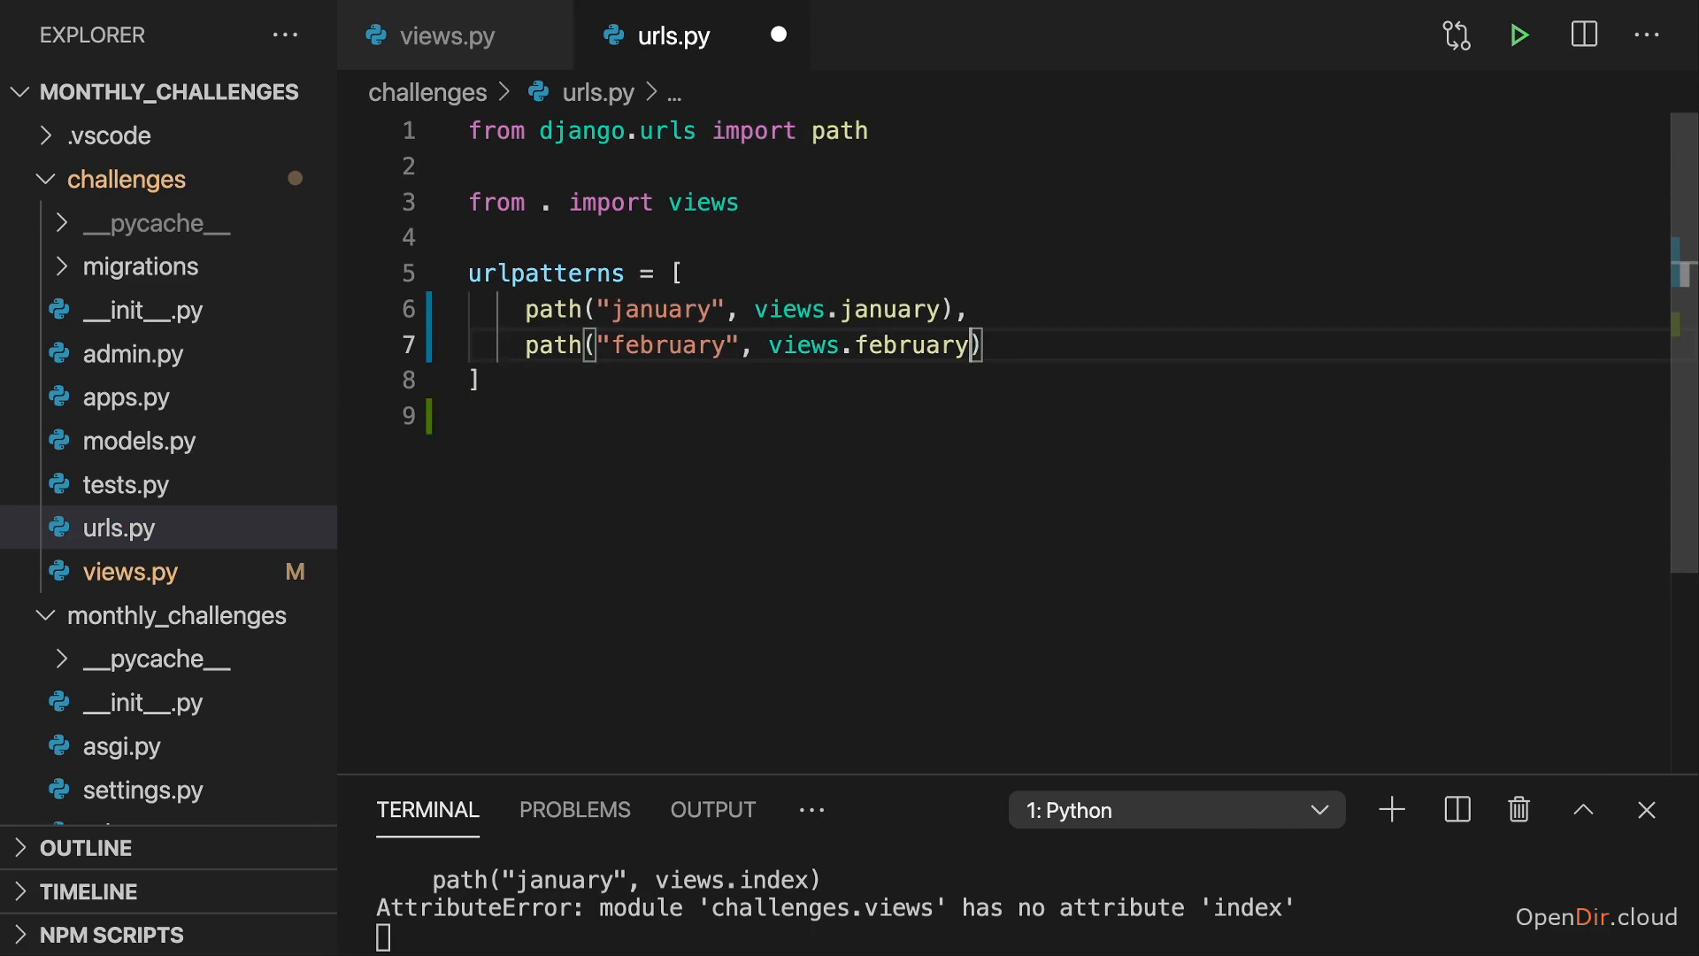
double_click(870, 344)
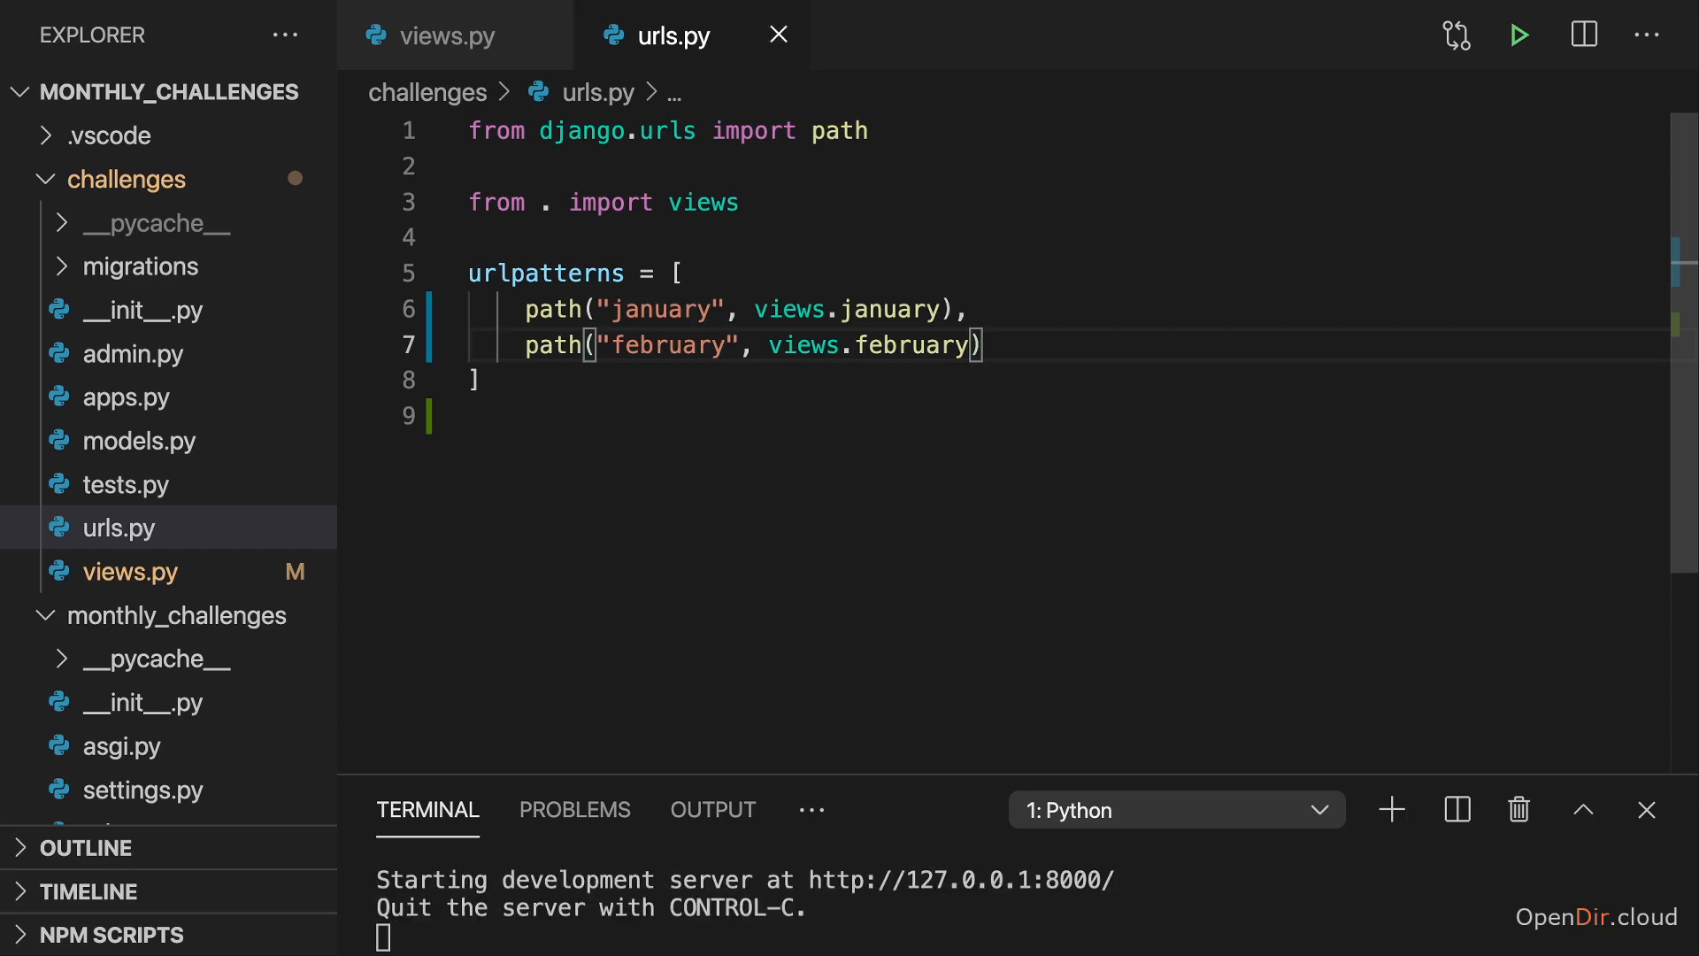
scroll(down, 3)
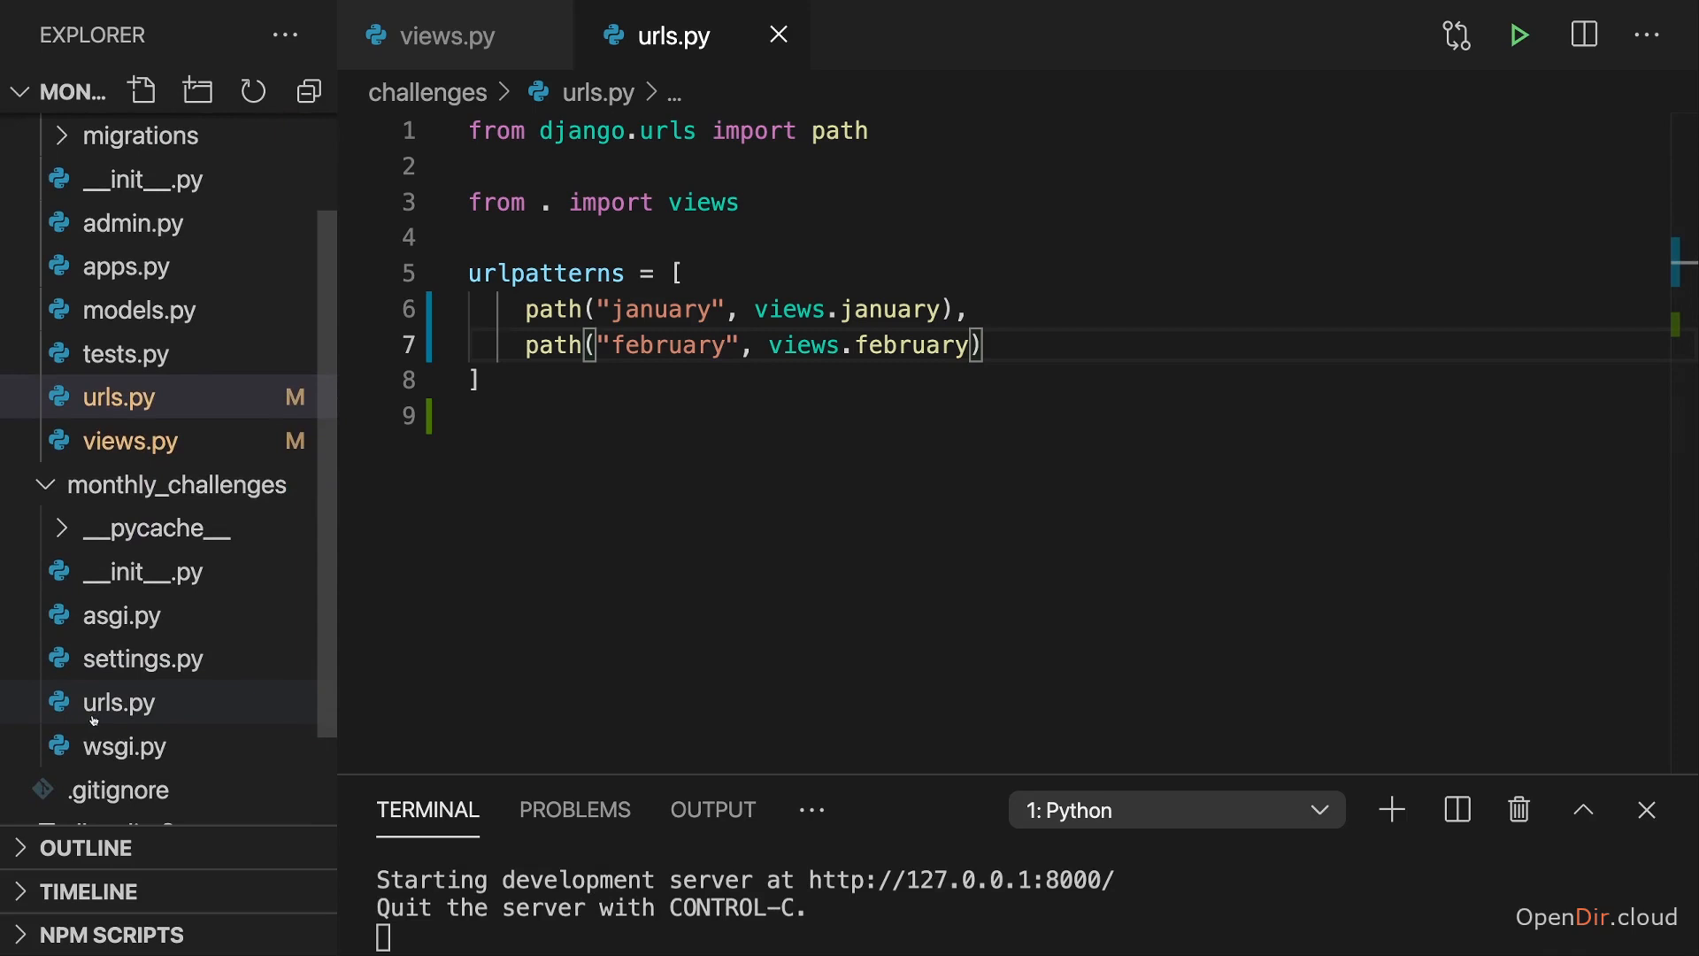
click(117, 701)
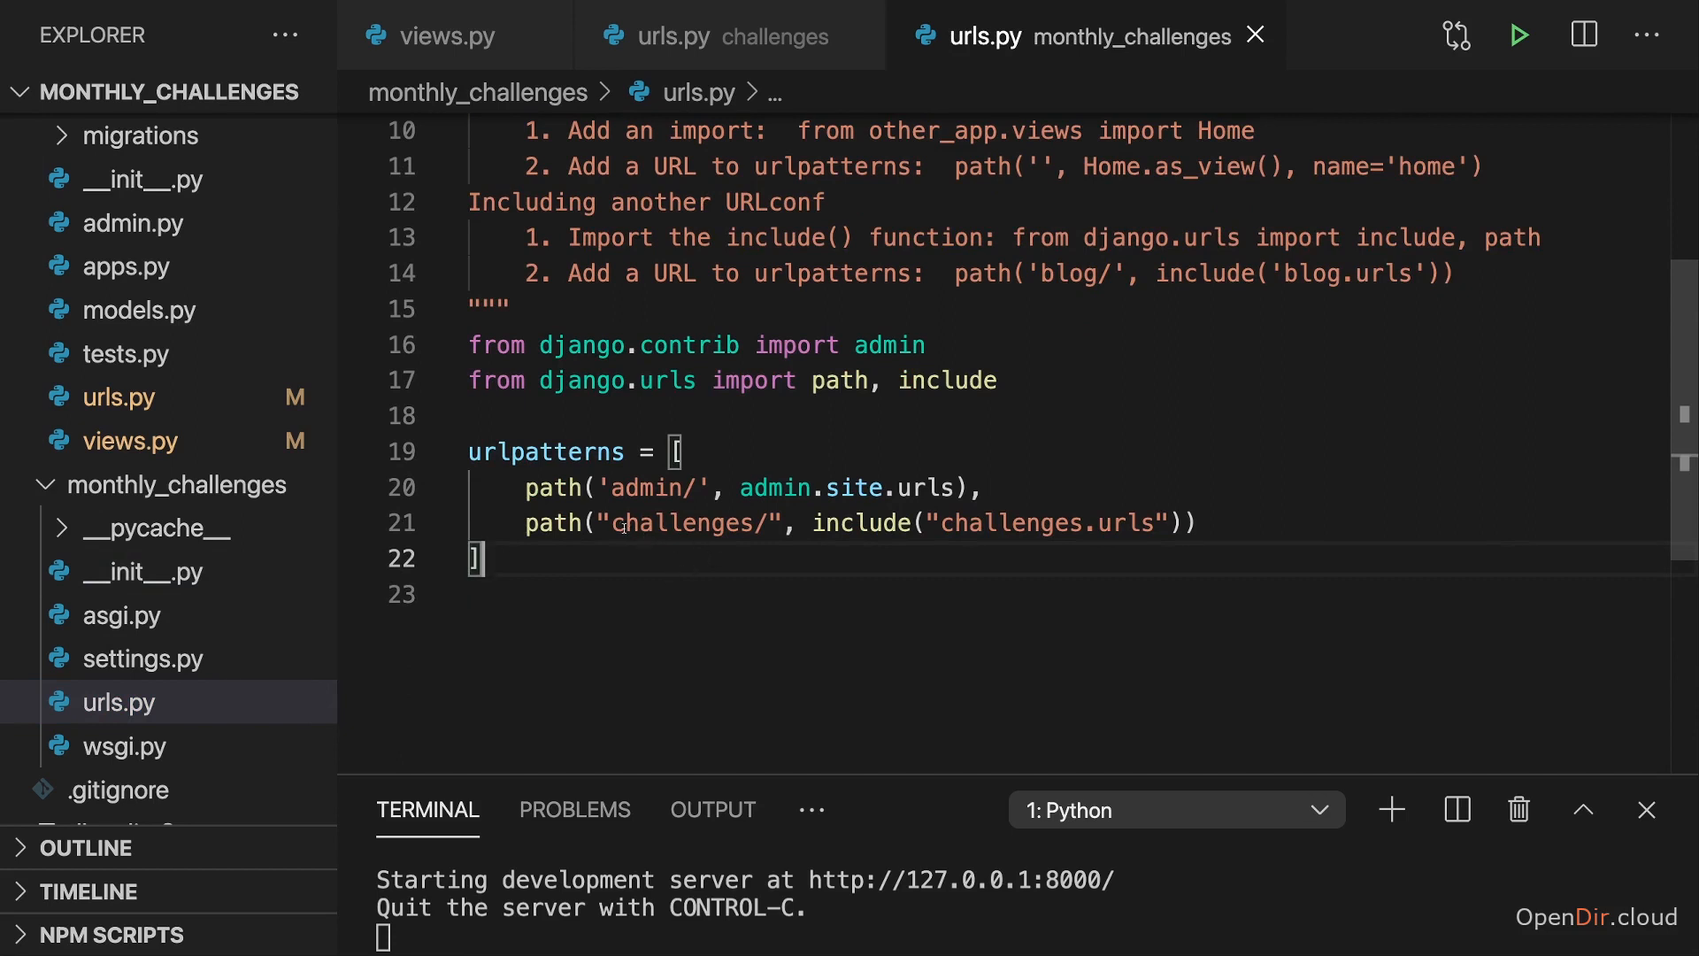
double_click(689, 523)
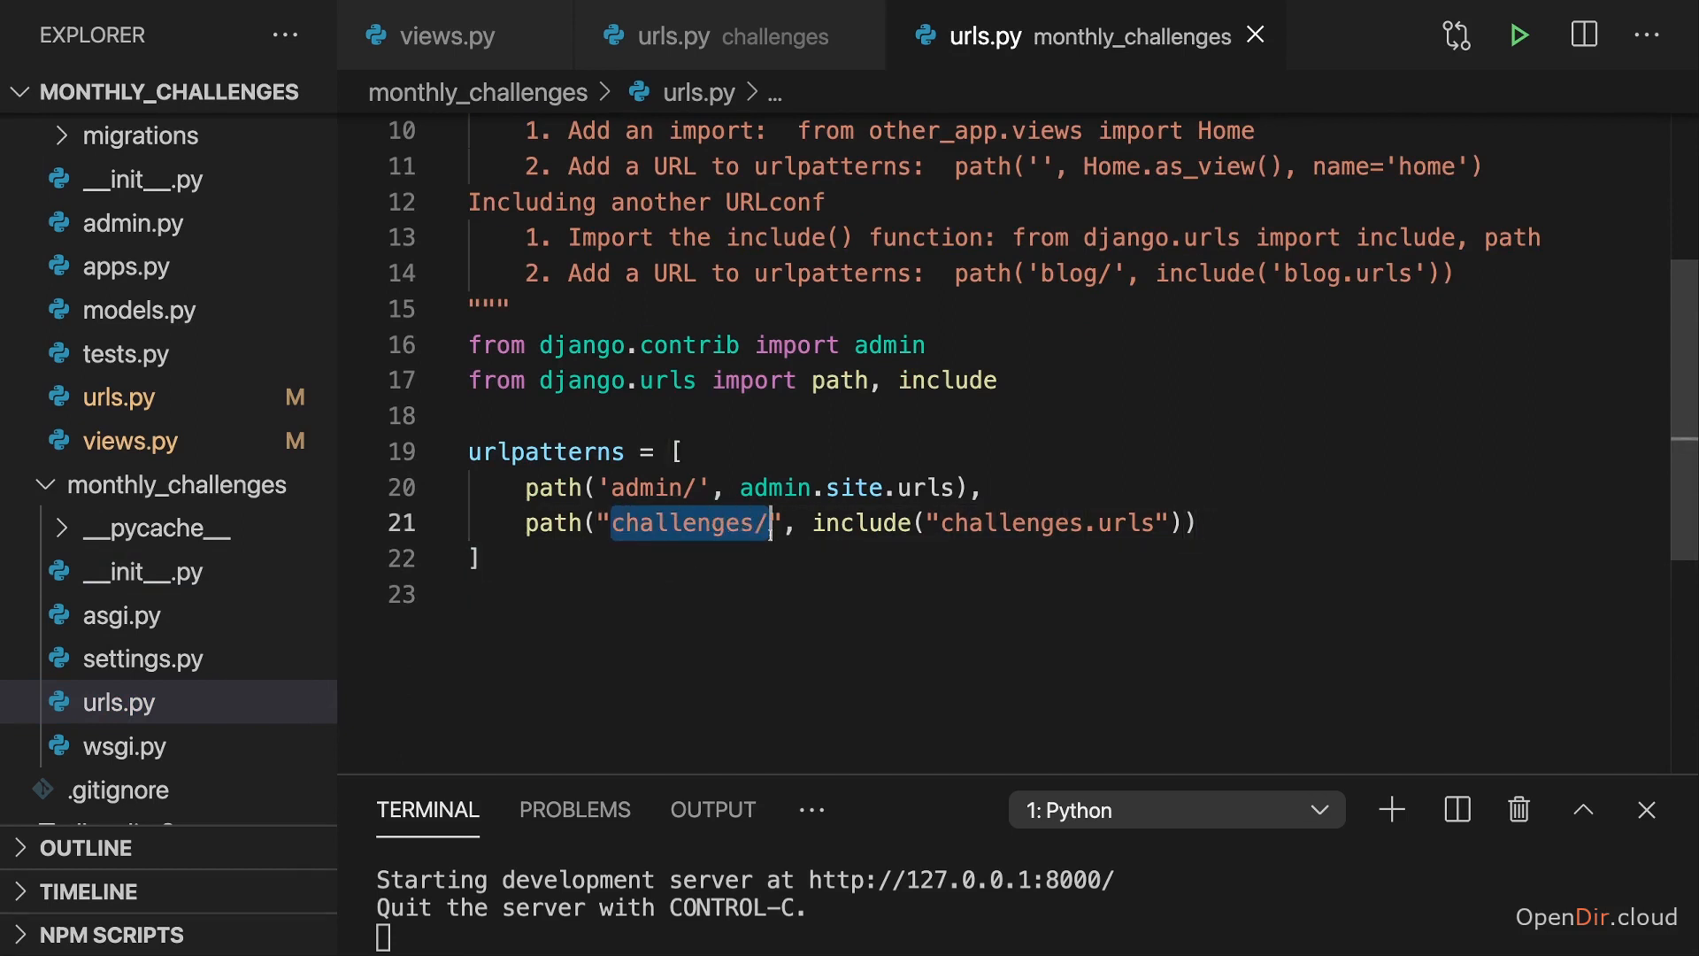
mouse_move(647, 415)
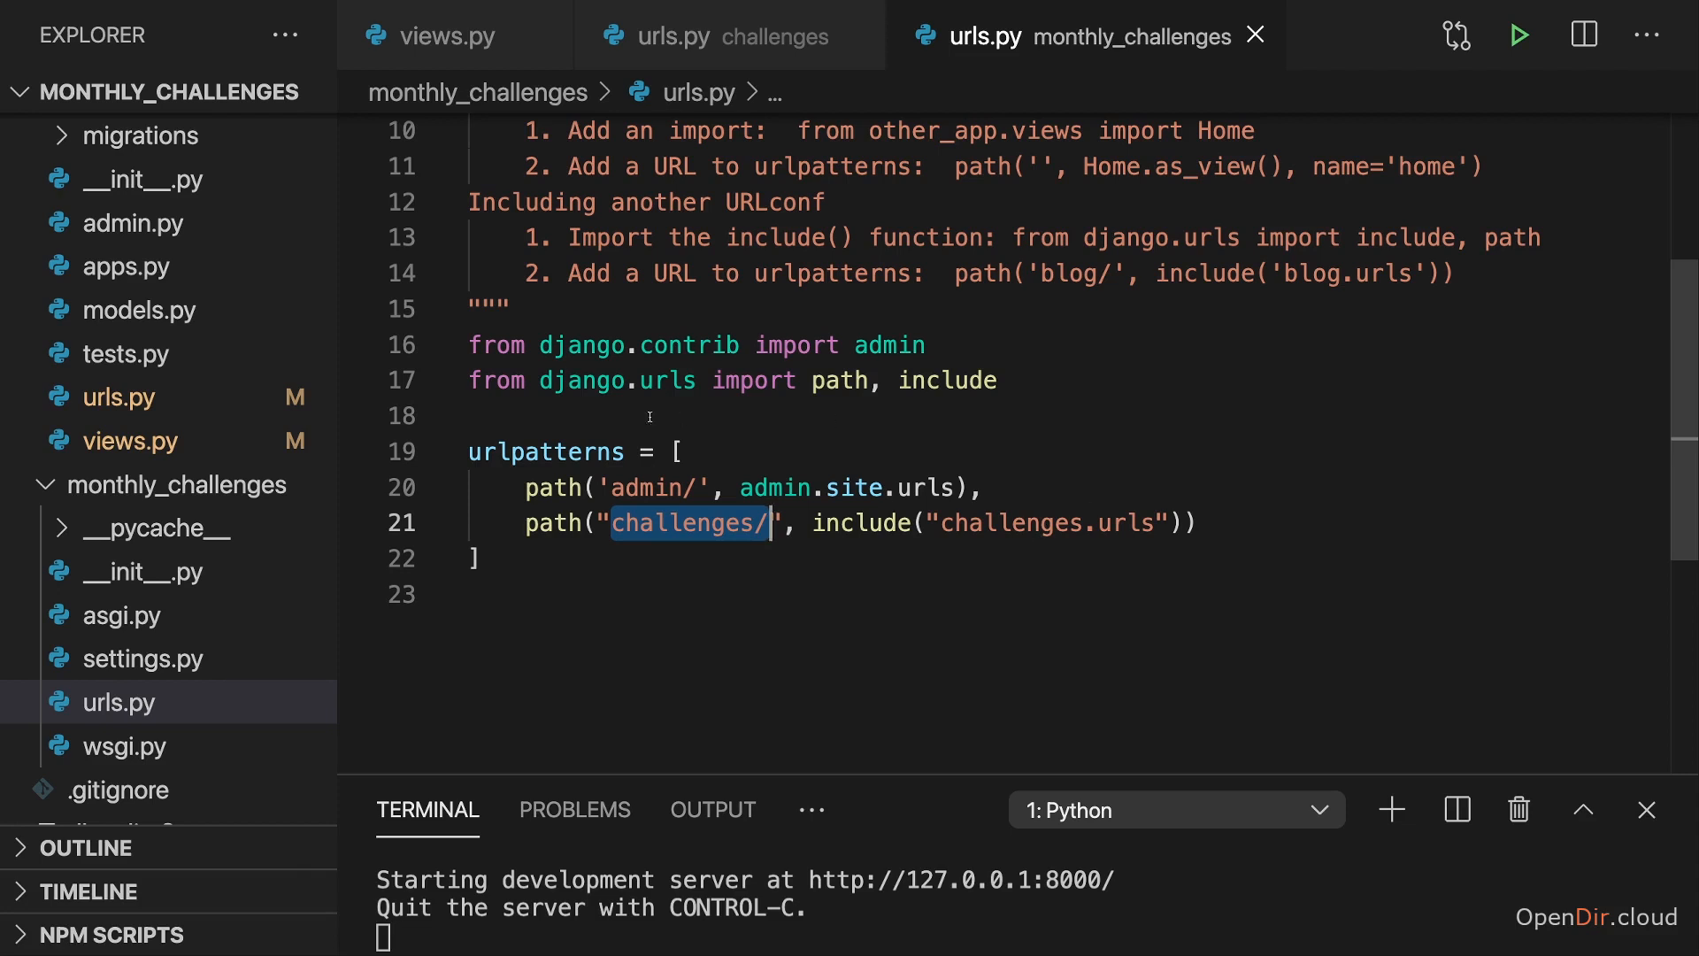
click(719, 35)
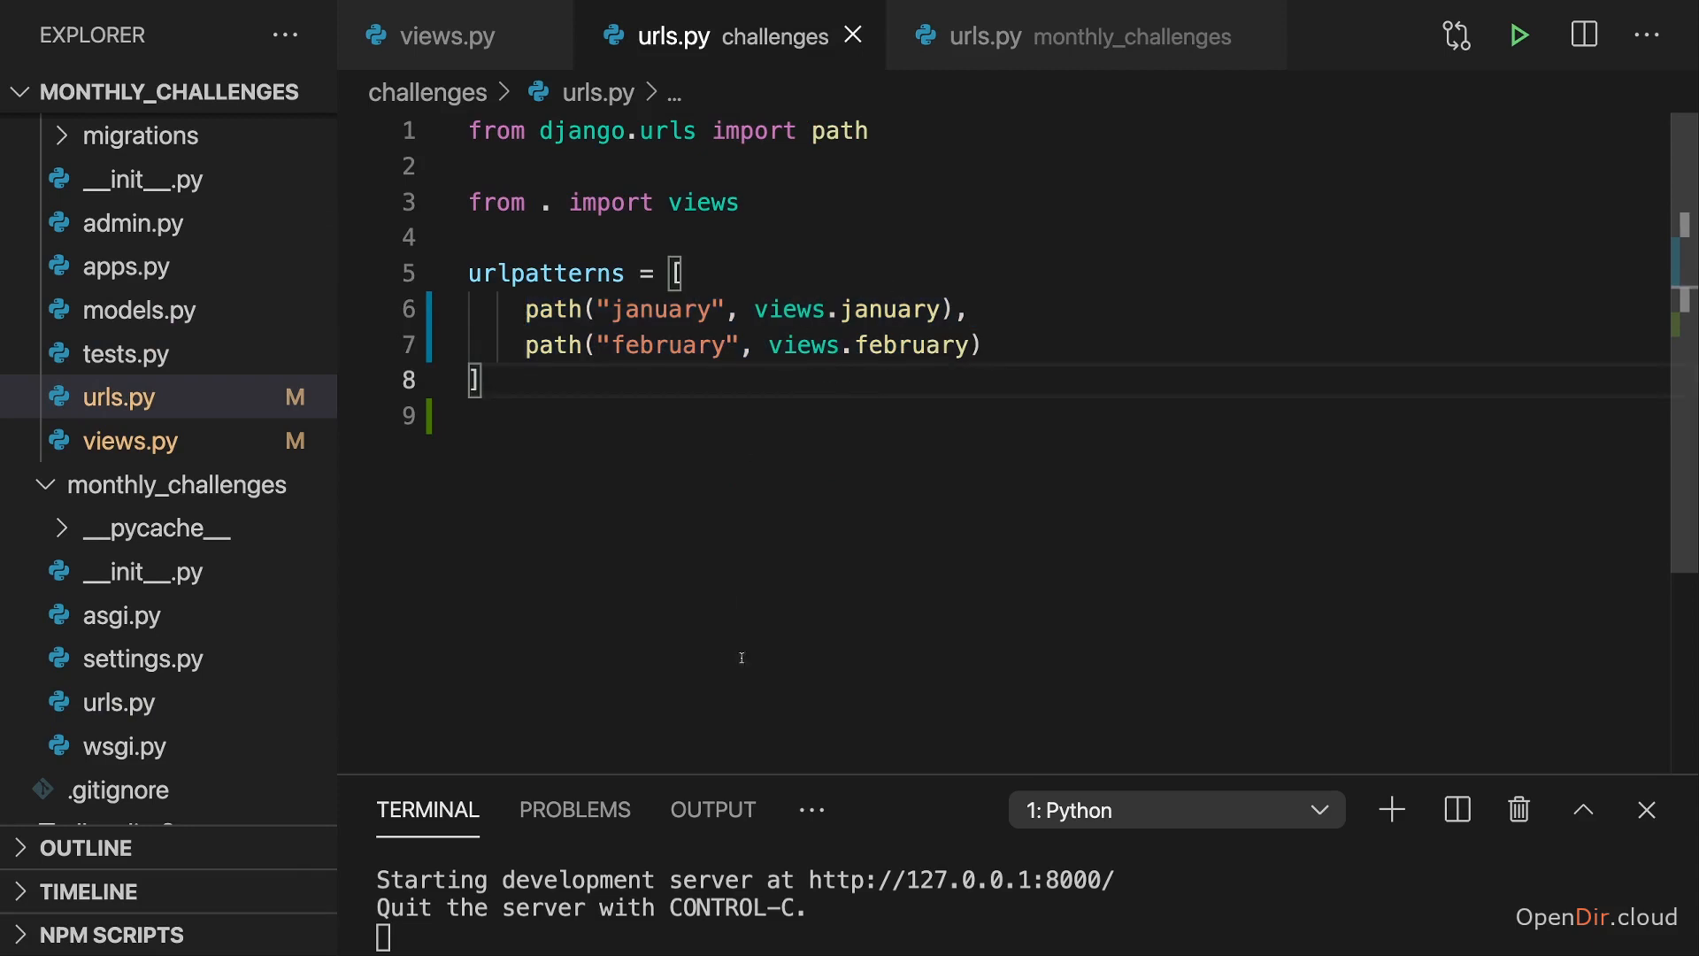
mouse_move(782, 519)
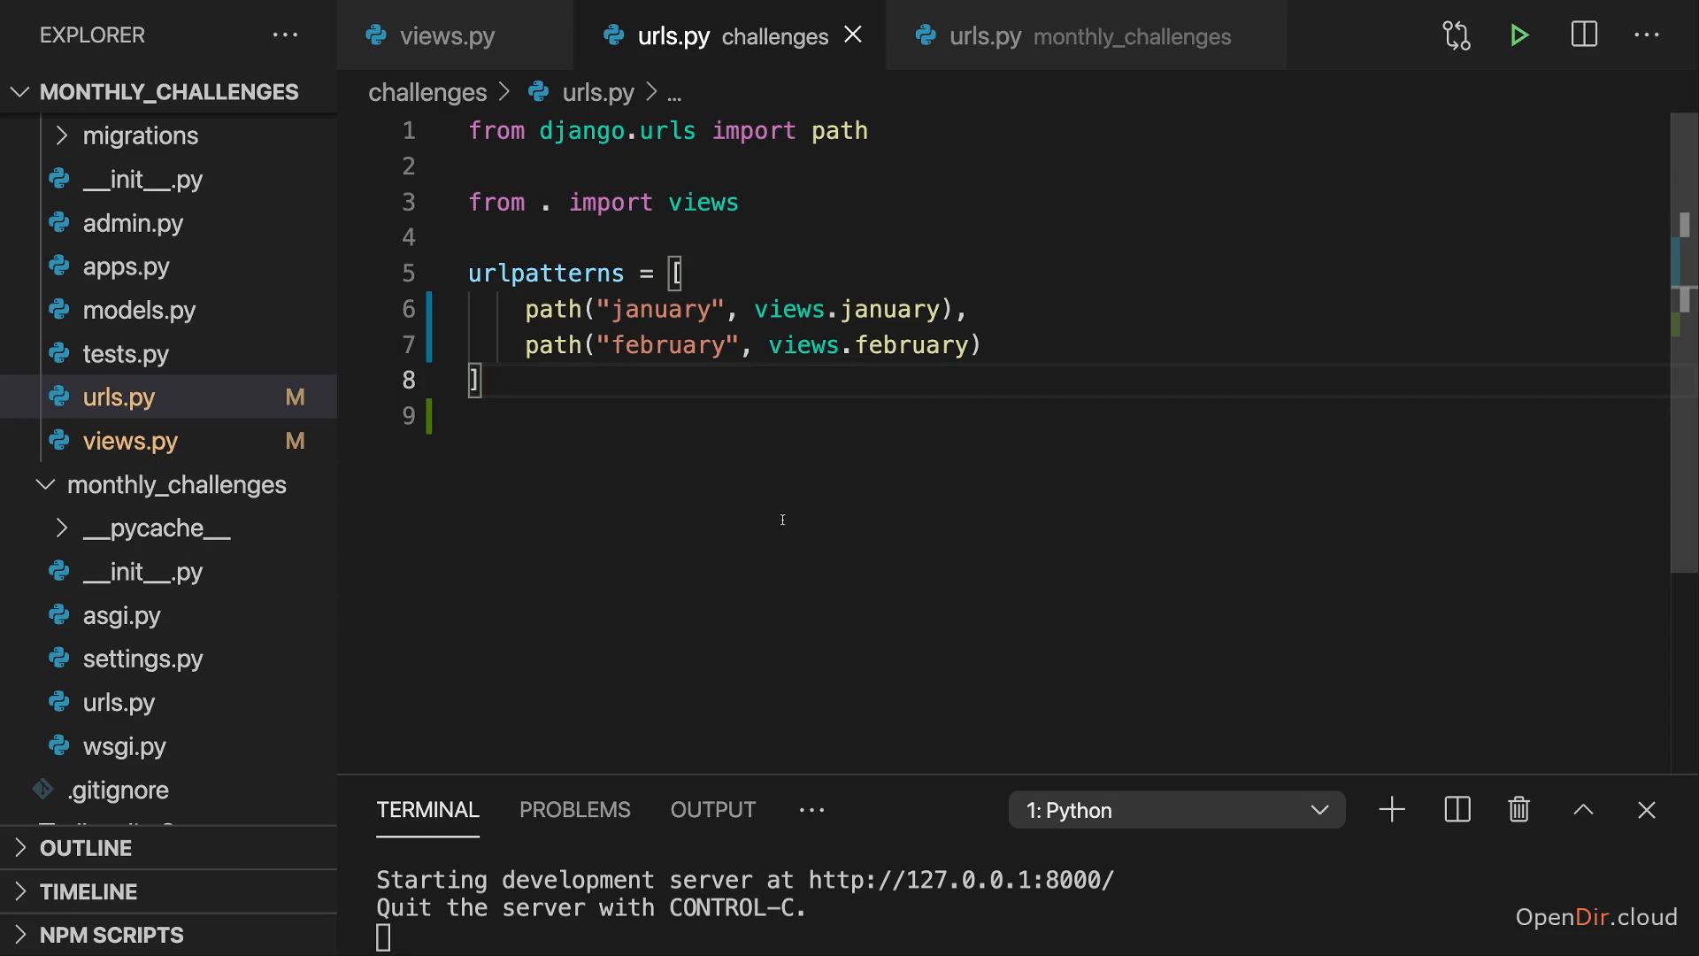
mouse_move(690, 496)
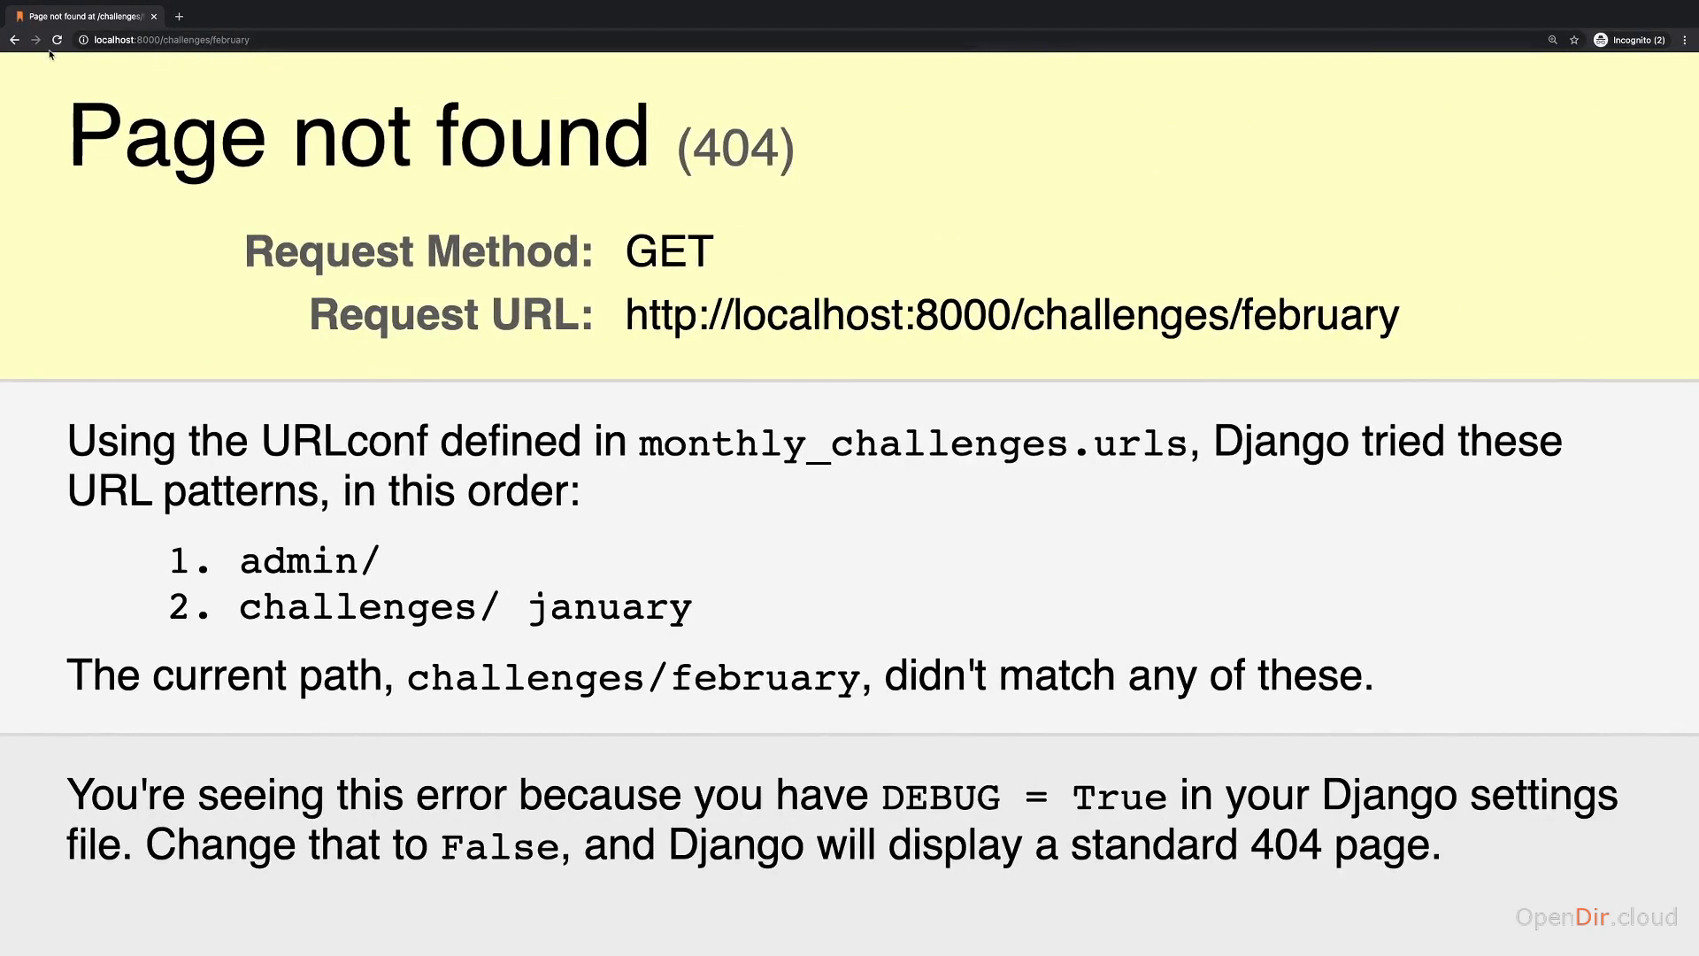
Go back to localhost:8000/challenges/january, which reads 'Eat no meat for the entire month!'.
click(57, 40)
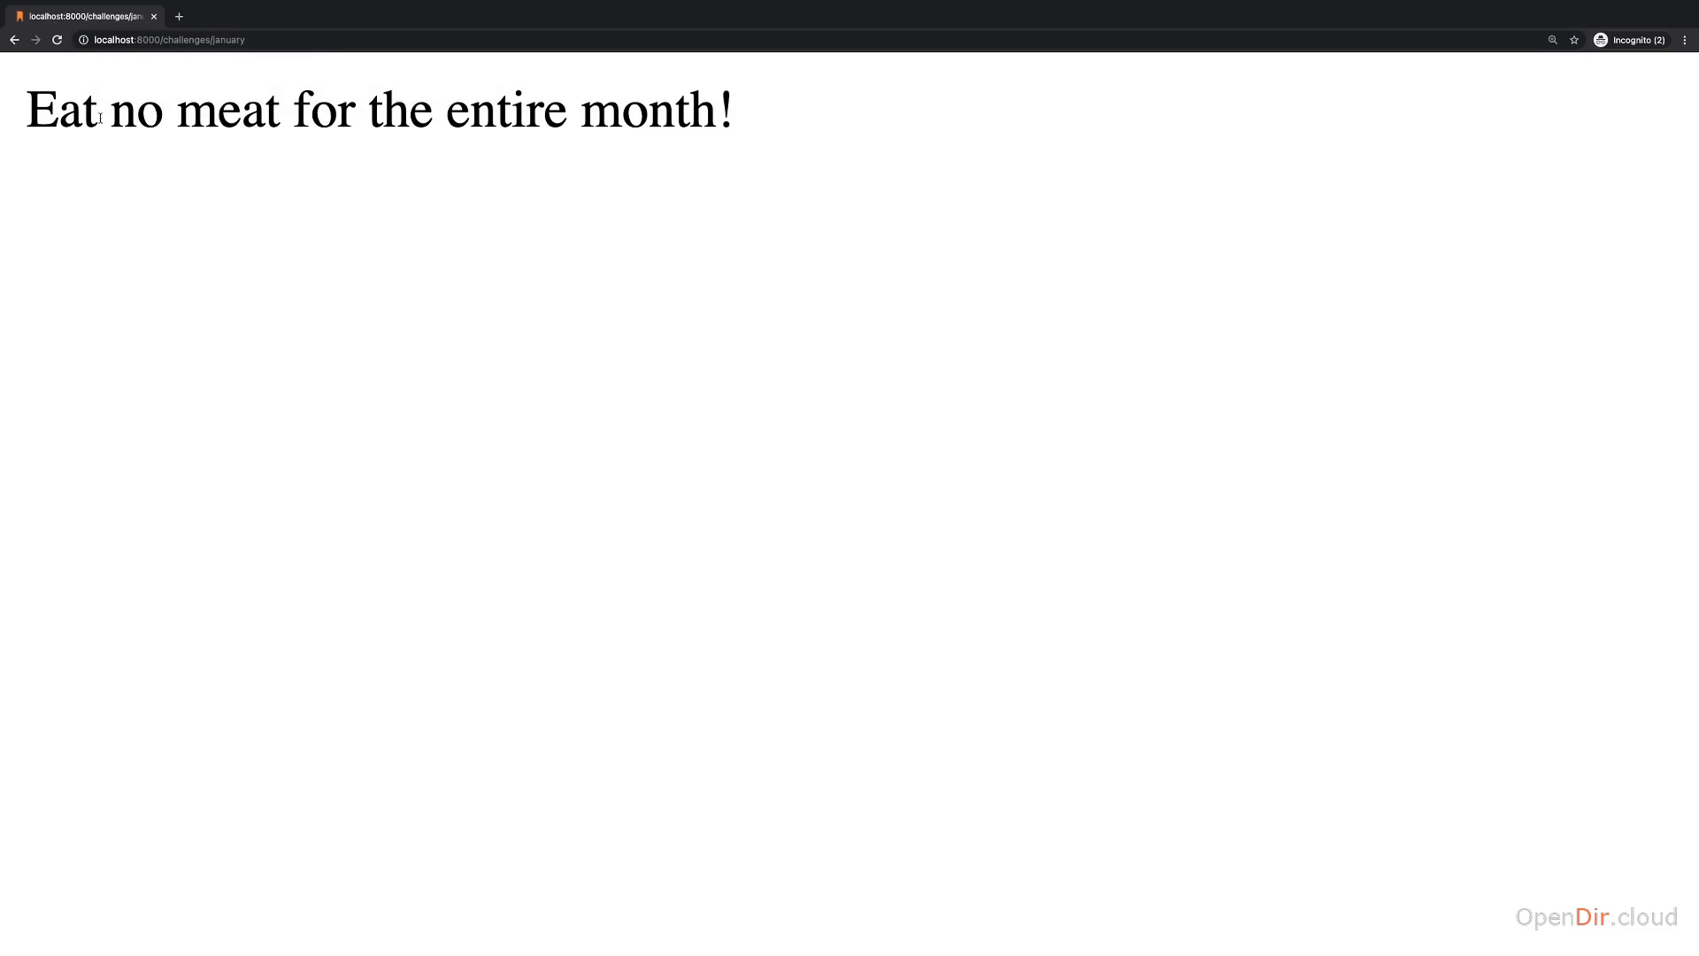
mouse_move(743, 272)
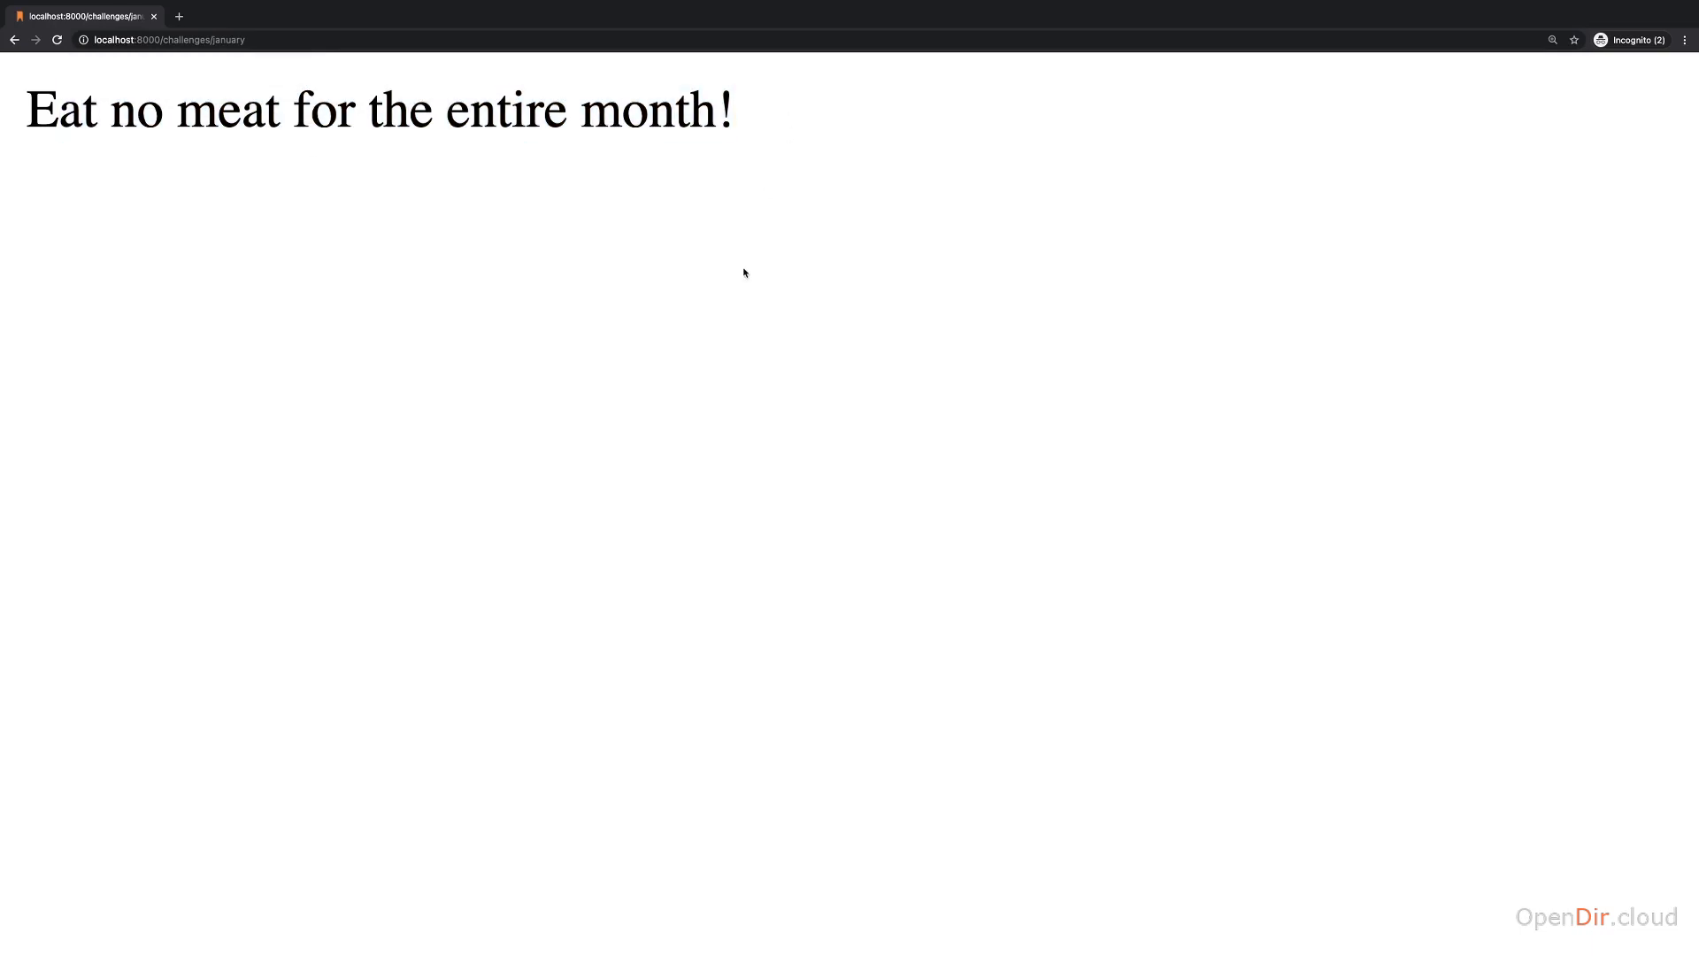